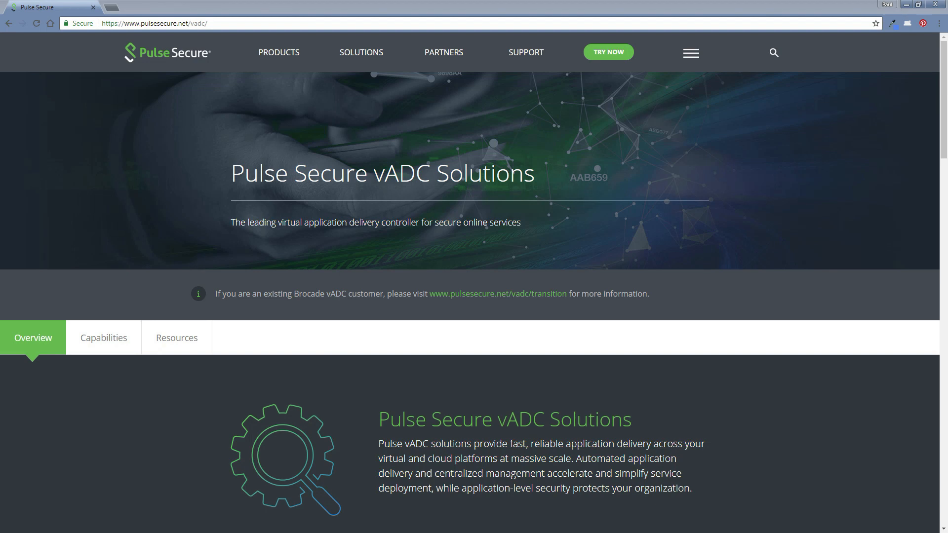
mouse_move(182, 37)
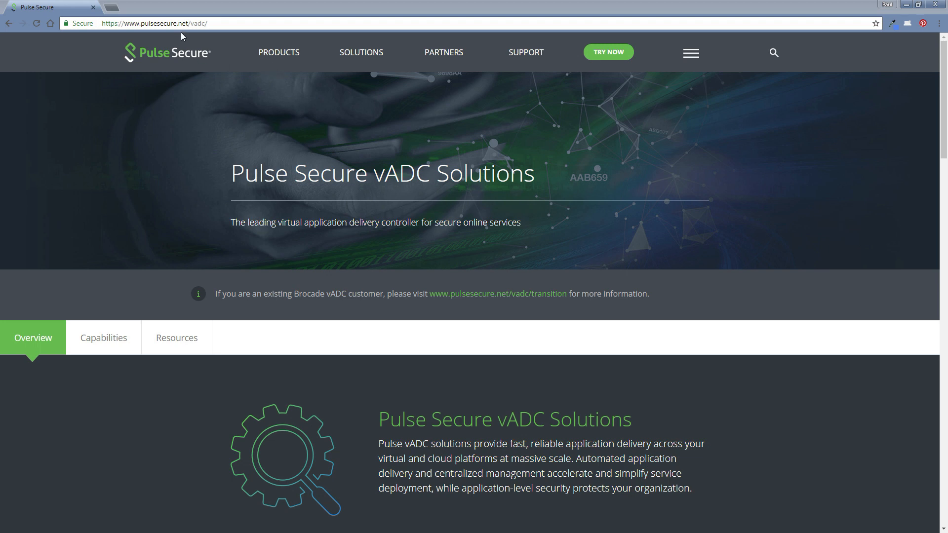
Load my.pulsesecure.net from the address bar to reach the portal sign-in page.
left_click(169, 23)
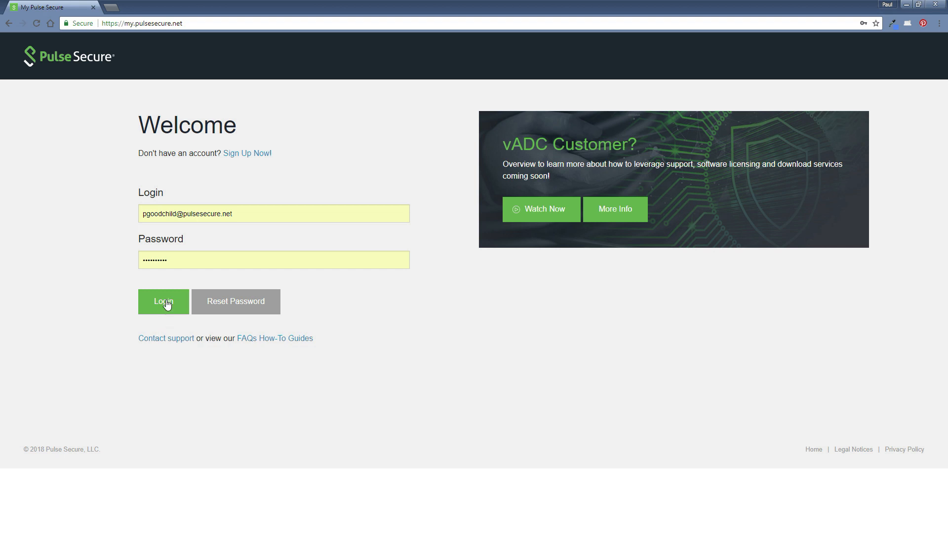
Log in to the member site and enter the Download Center from the members page.
left_click(163, 302)
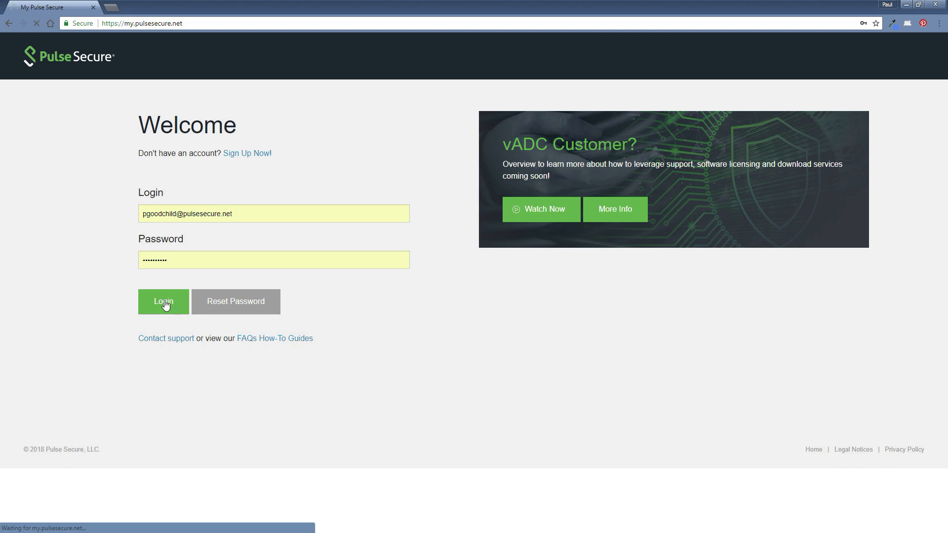
left_click(163, 302)
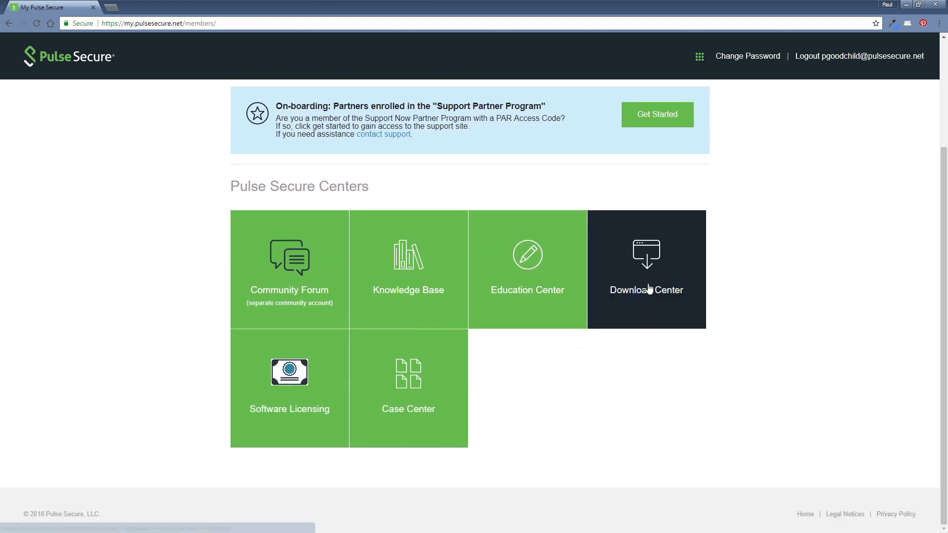
left_click(645, 268)
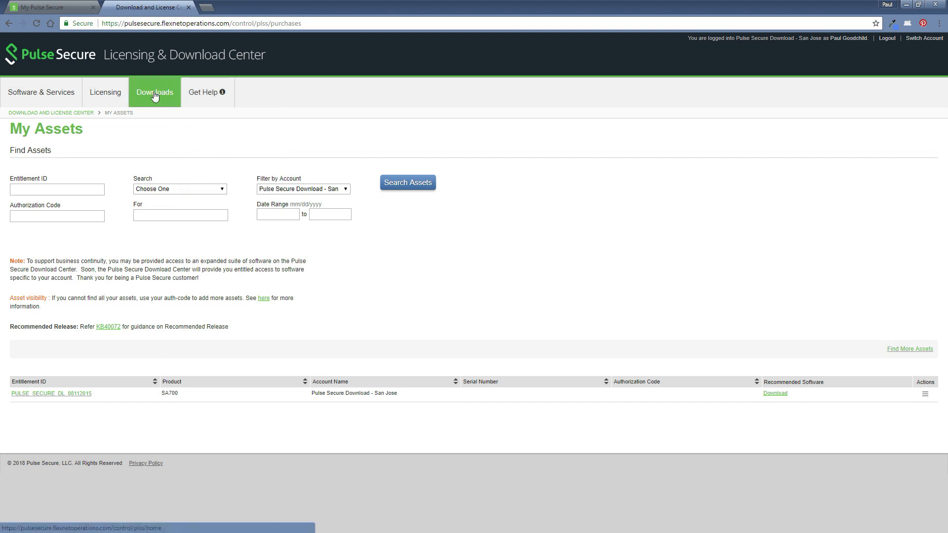
Navigate Downloads > Pulse Secure > vADC > Virtual Traffic Manager and choose the 18.1 release.
left_click(154, 92)
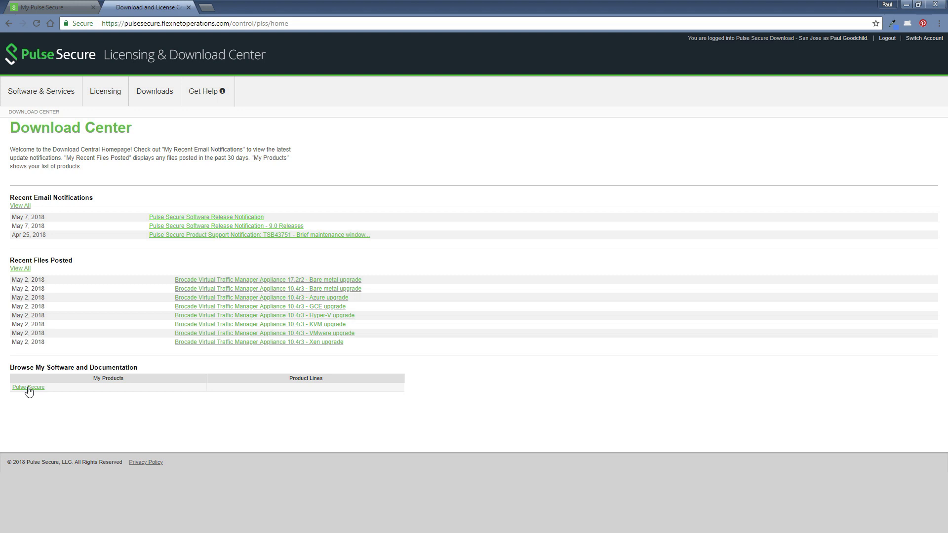
left_click(28, 387)
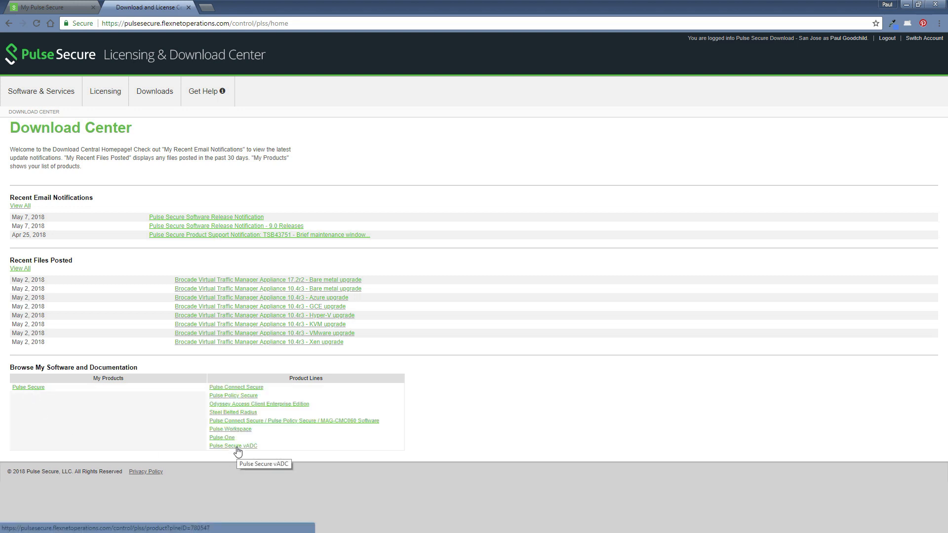
left_click(233, 445)
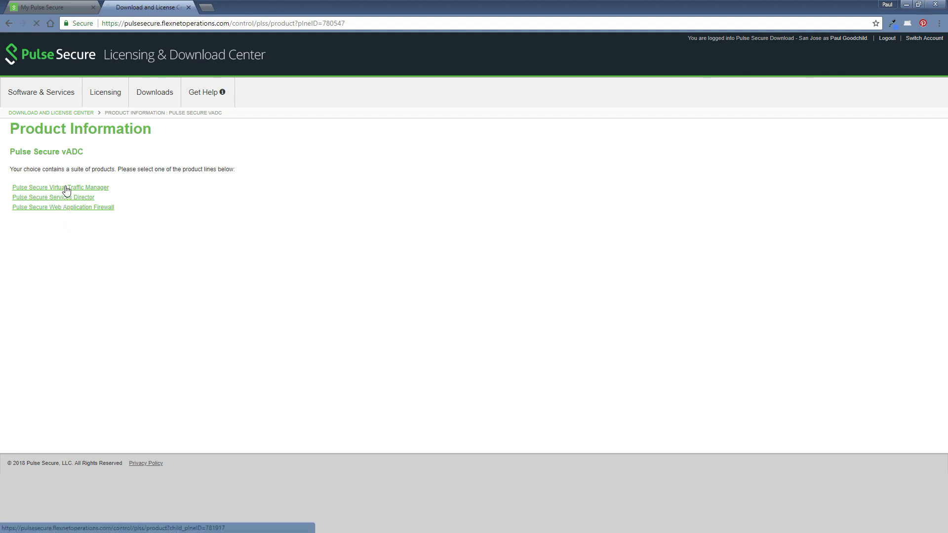
left_click(61, 188)
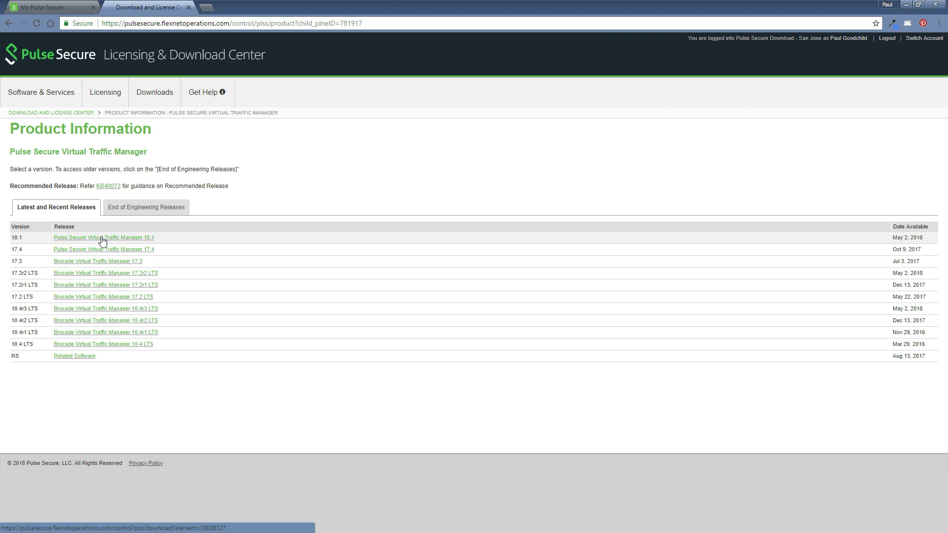
left_click(103, 237)
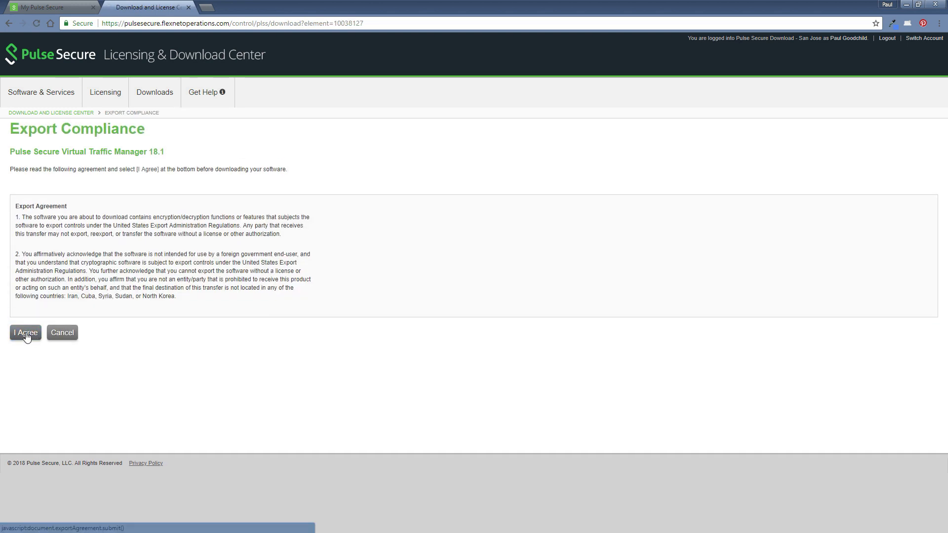
Agree to export compliance, review the 23 VTM 18.1 files, then switch to the appliance admin console.
left_click(26, 333)
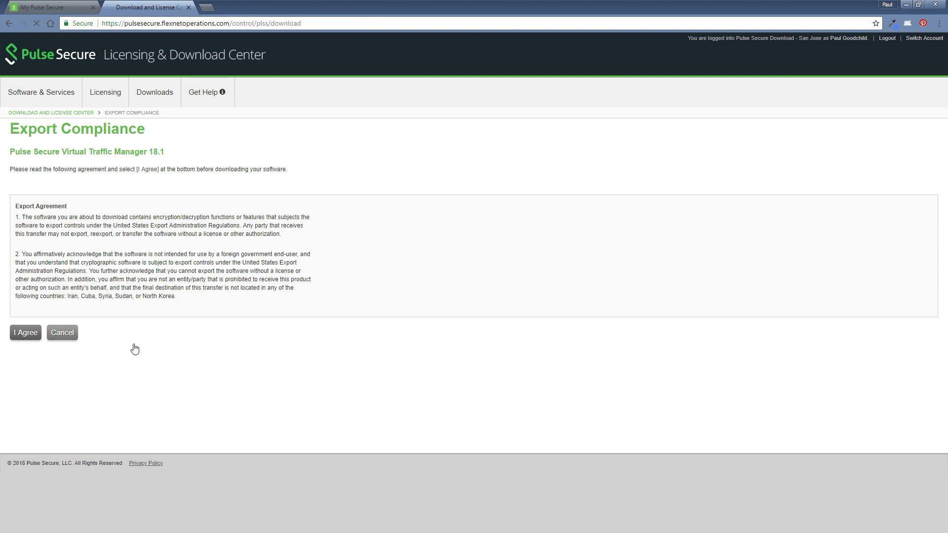
left_click(26, 332)
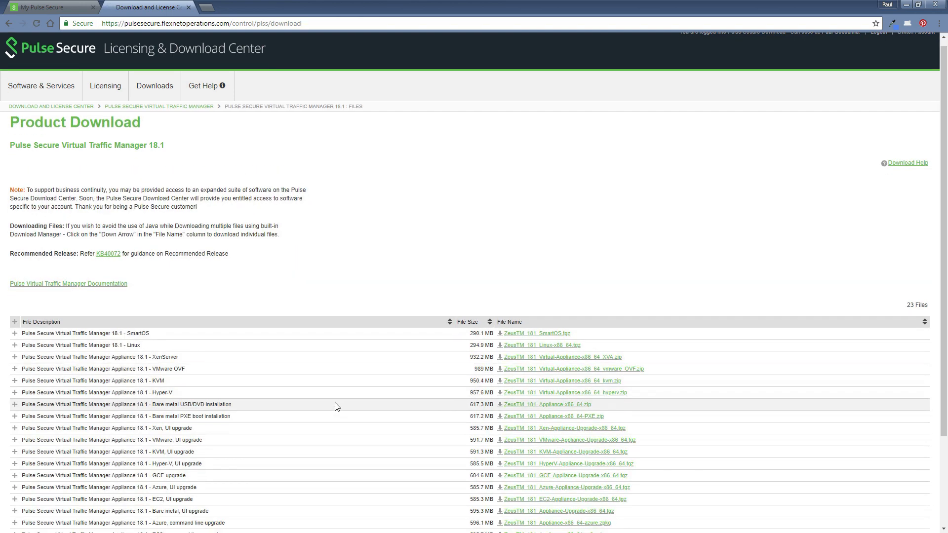
scroll("down", 3)
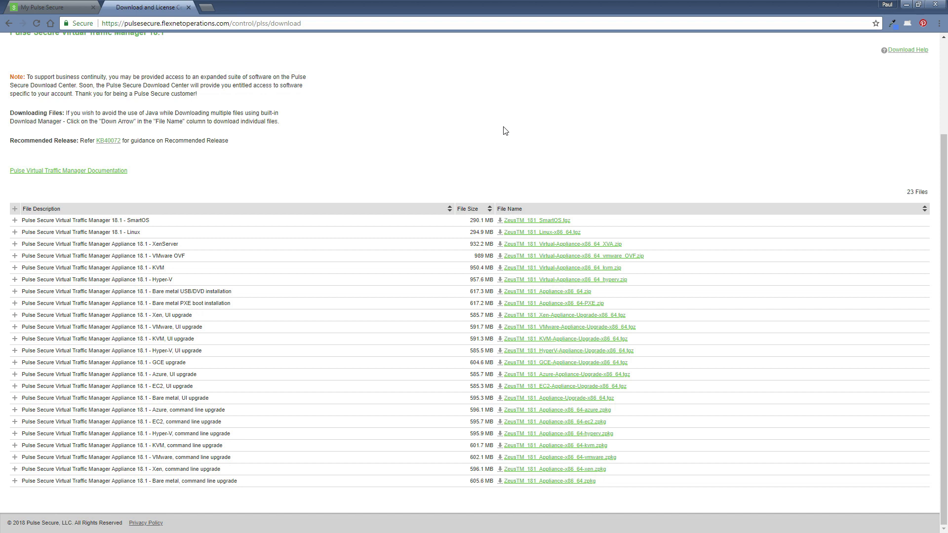
mouse_move(201, 311)
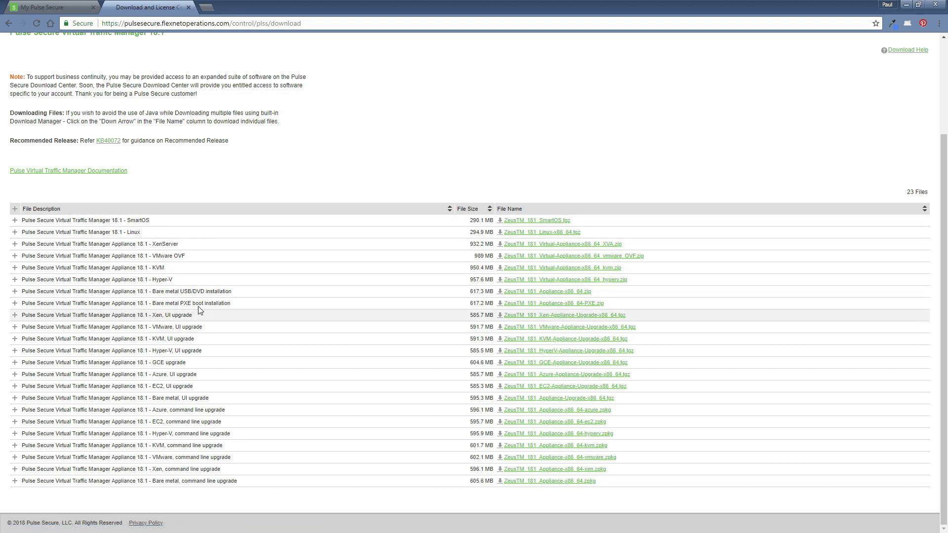
mouse_move(221, 309)
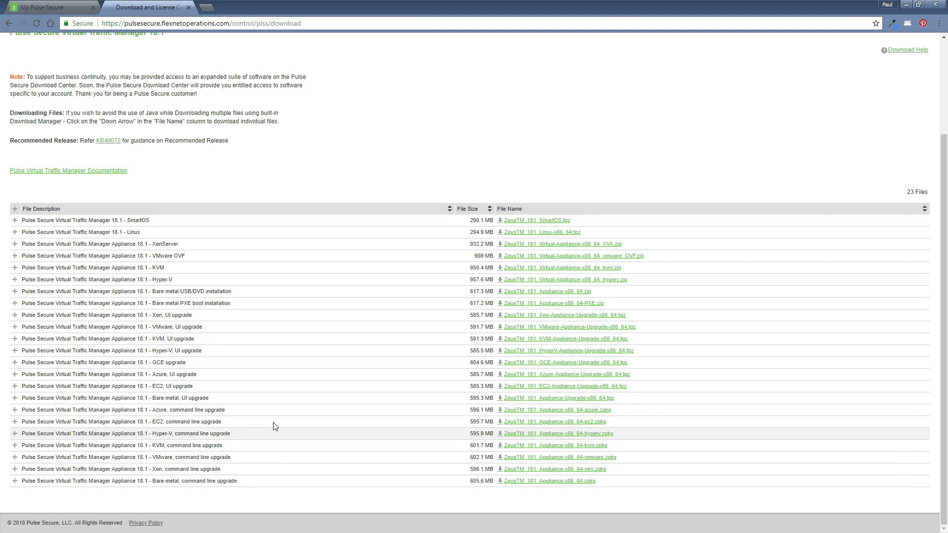
mouse_move(381, 180)
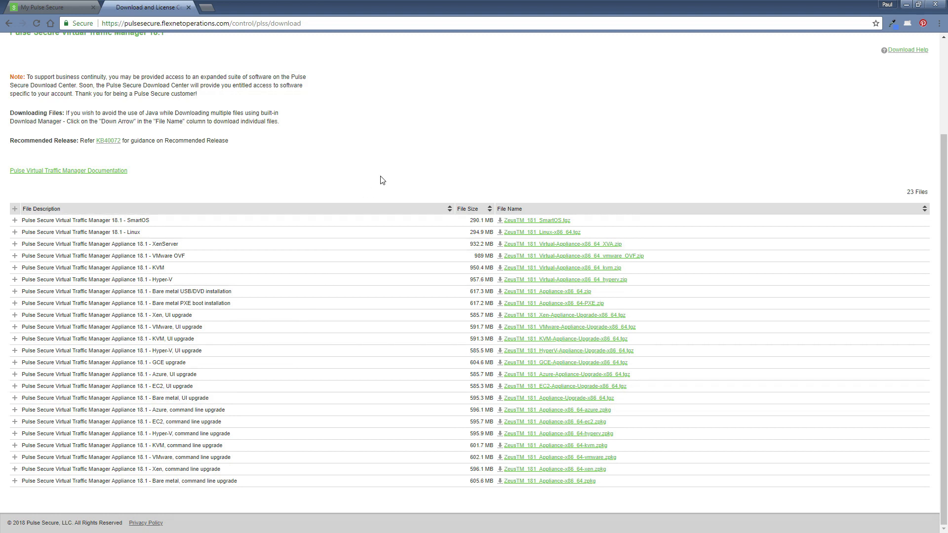
mouse_move(487, 165)
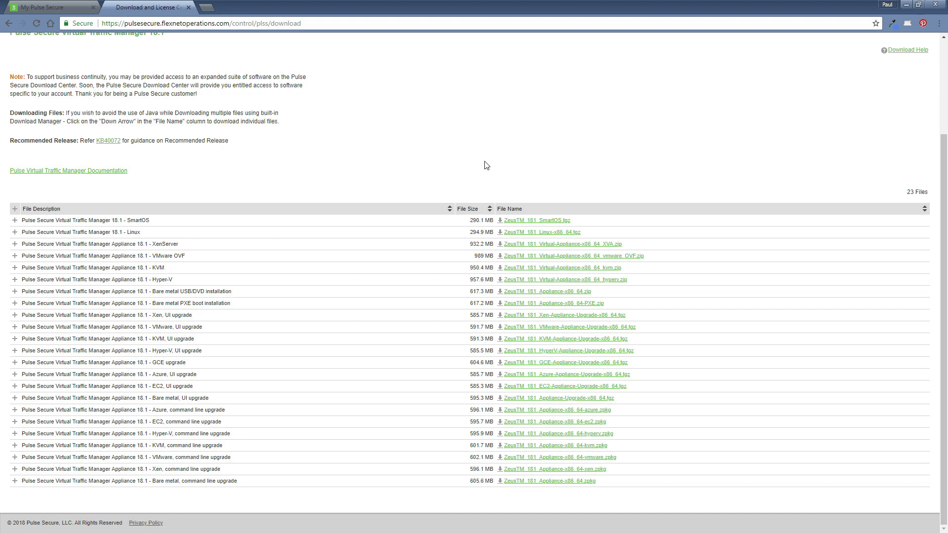
mouse_move(384, 199)
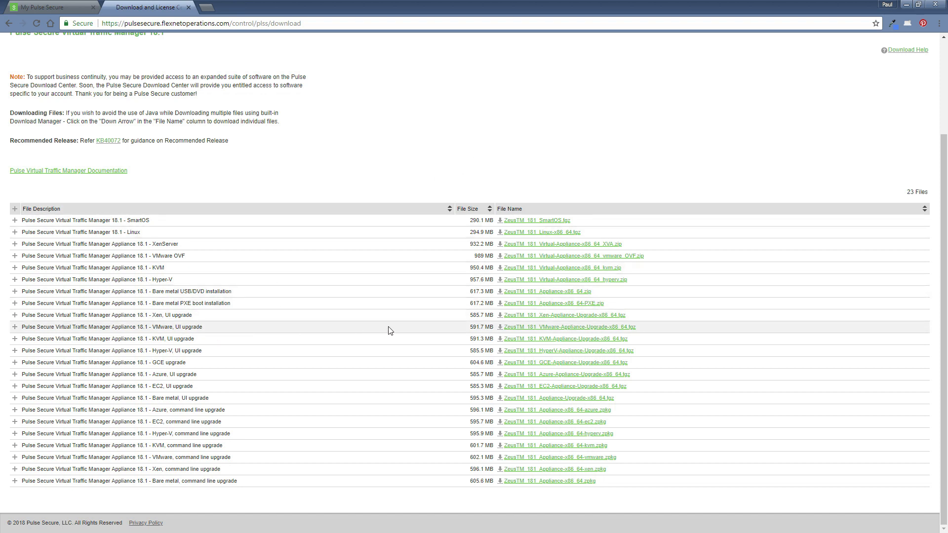
mouse_move(417, 331)
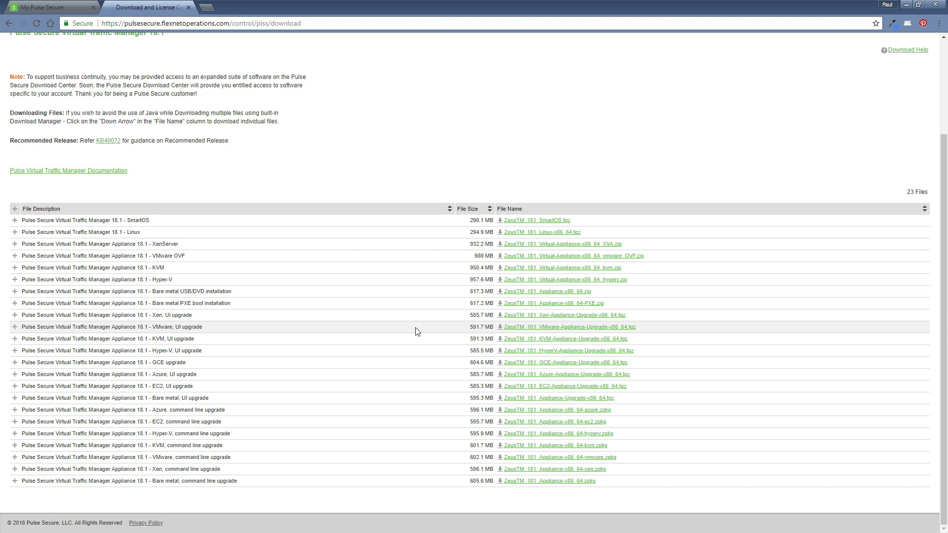
mouse_move(287, 479)
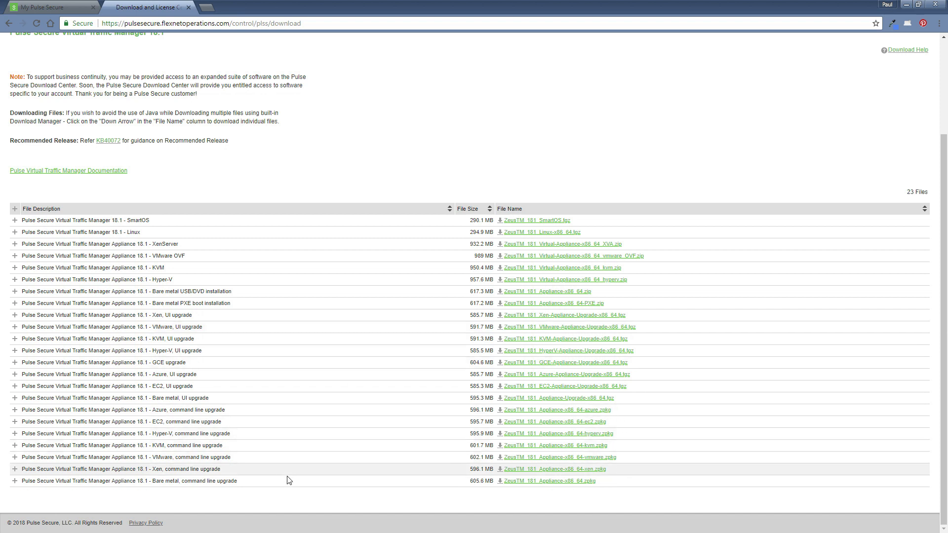
mouse_move(341, 350)
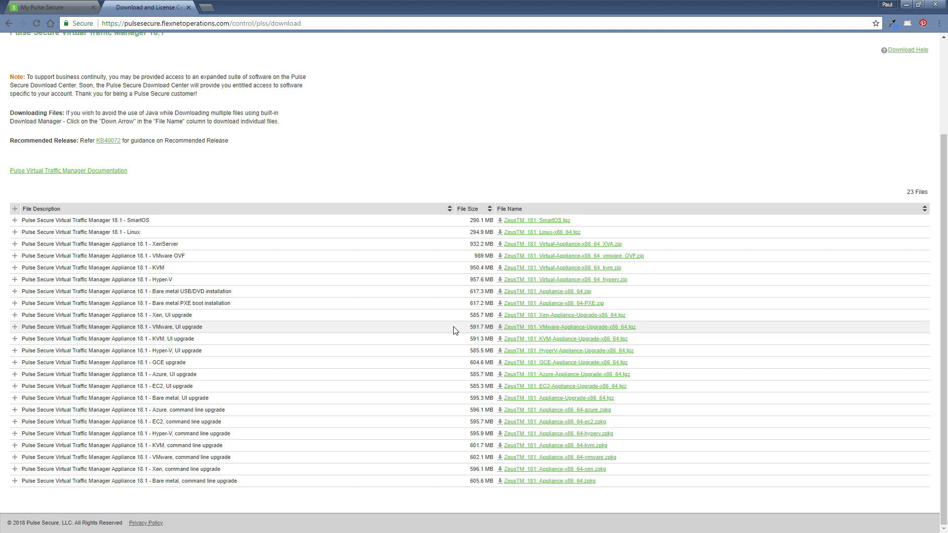
mouse_move(594, 327)
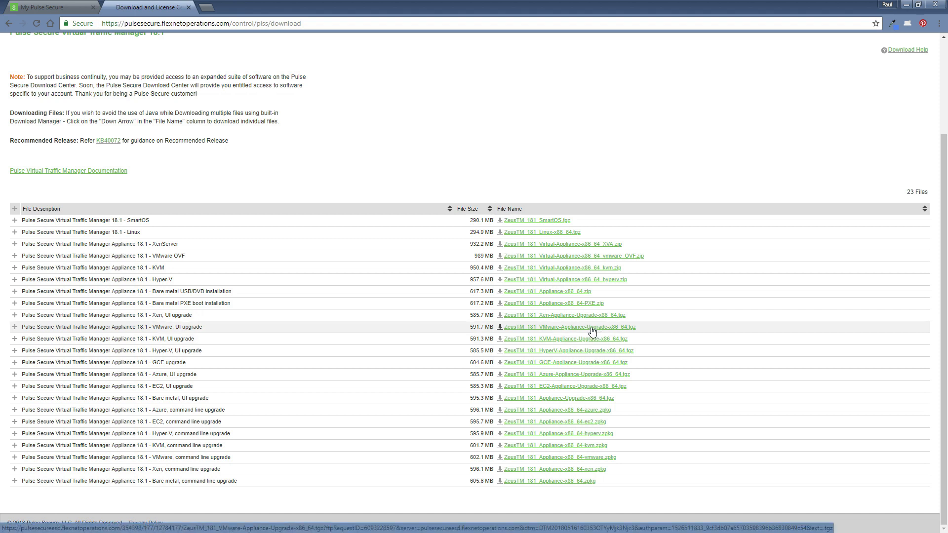
mouse_move(591, 331)
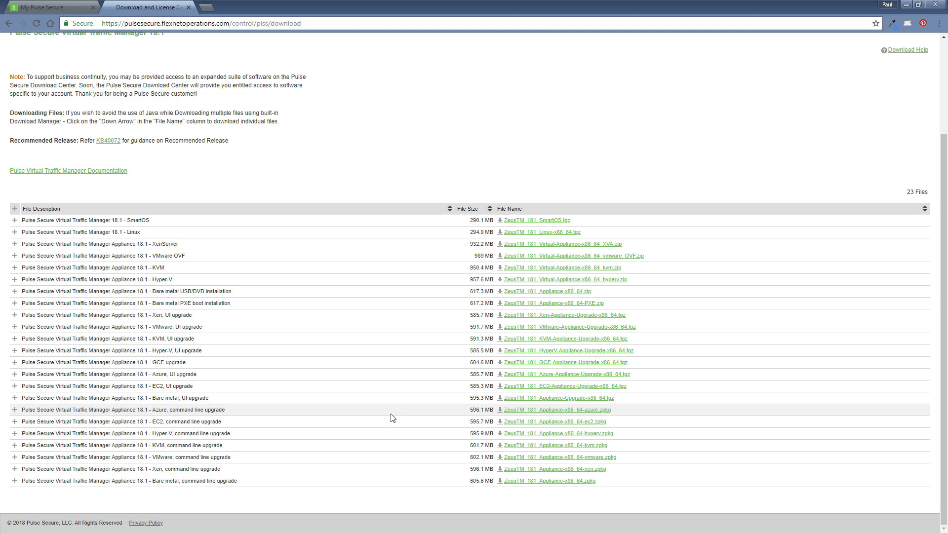
left_click(51, 7)
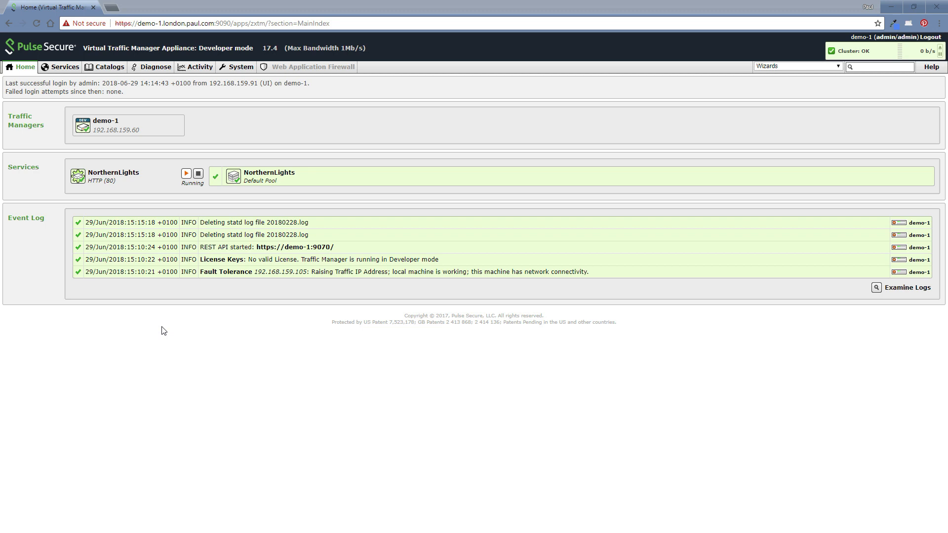
mouse_move(278, 66)
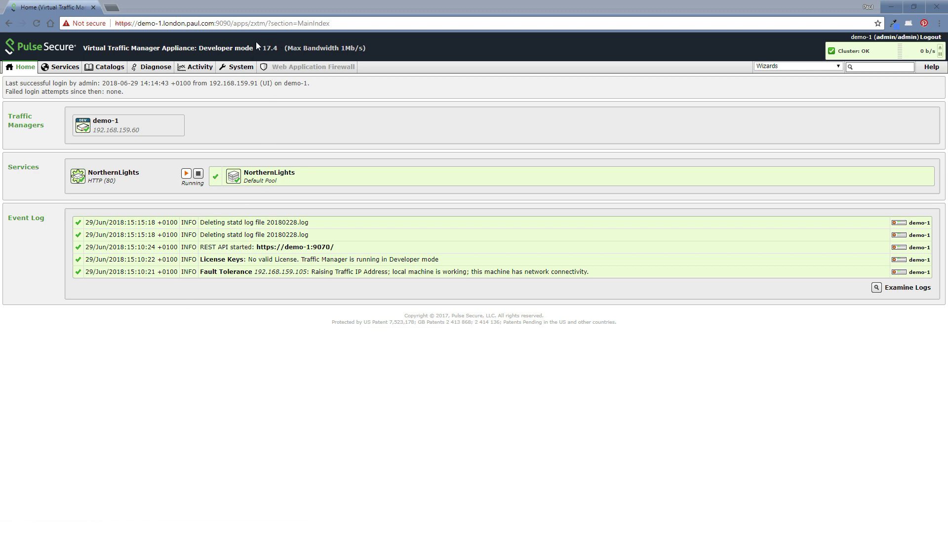
mouse_move(241, 67)
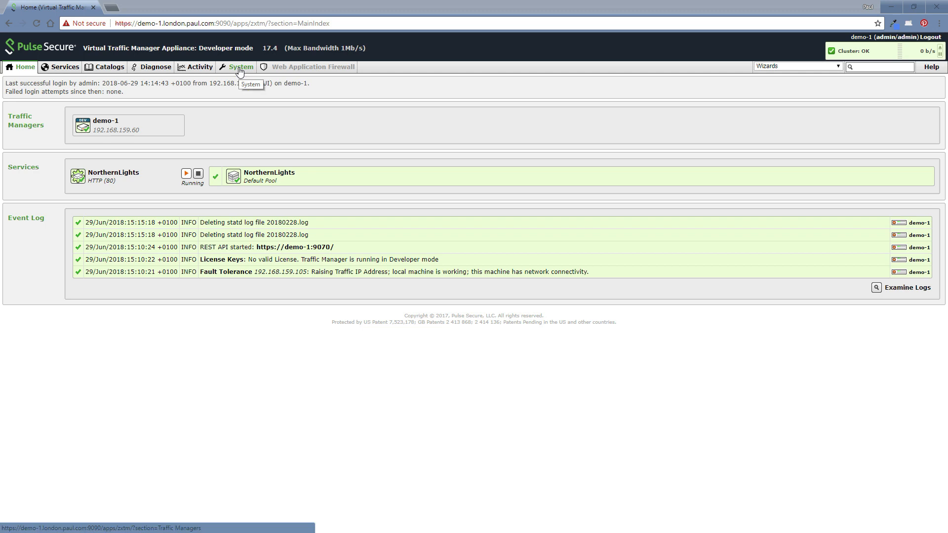
Show demo-1's System overview at version 17.4 and head to its software upgrade page.
left_click(241, 66)
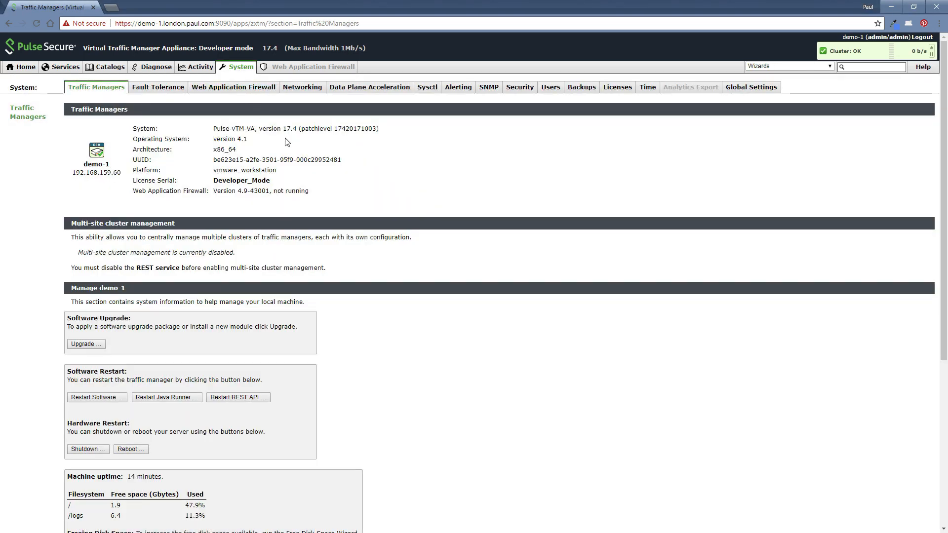
mouse_move(360, 140)
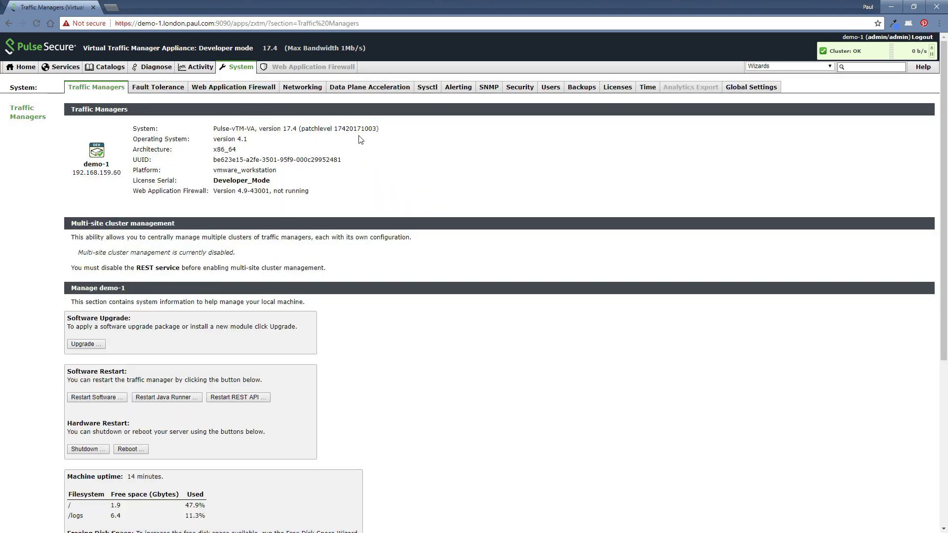
mouse_move(295, 144)
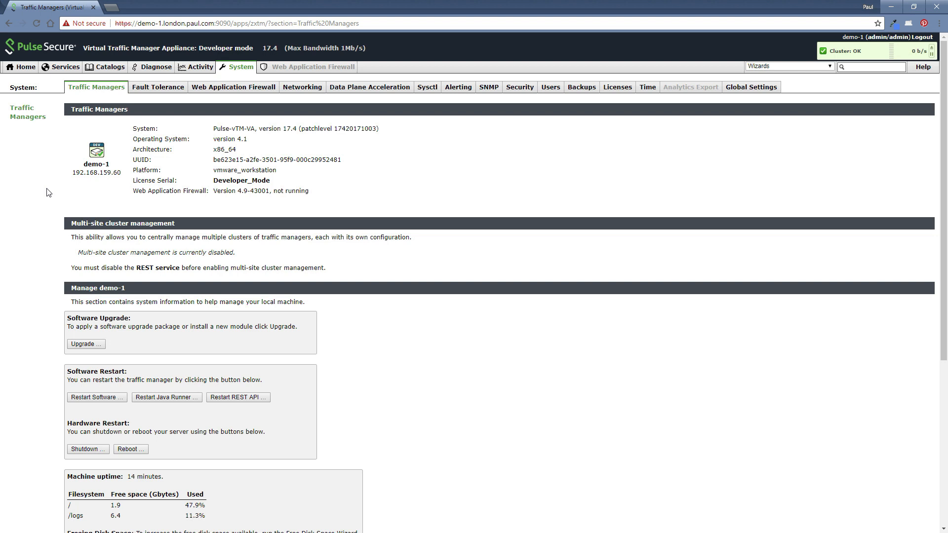
left_click(84, 343)
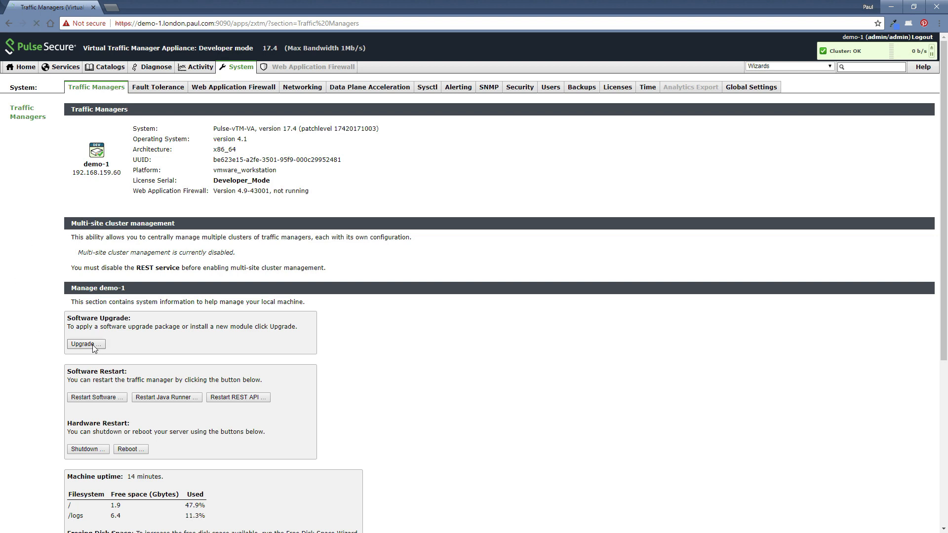
Select ZeusTM_181_VMware-Appliance-Upgrade-x86_64.tgz and start uploading it to demo-1.
left_click(84, 344)
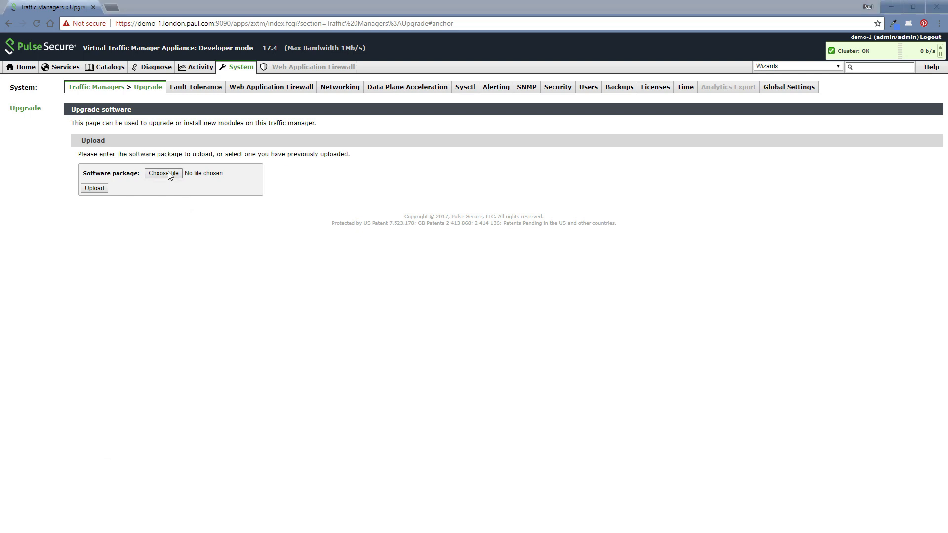
left_click(163, 174)
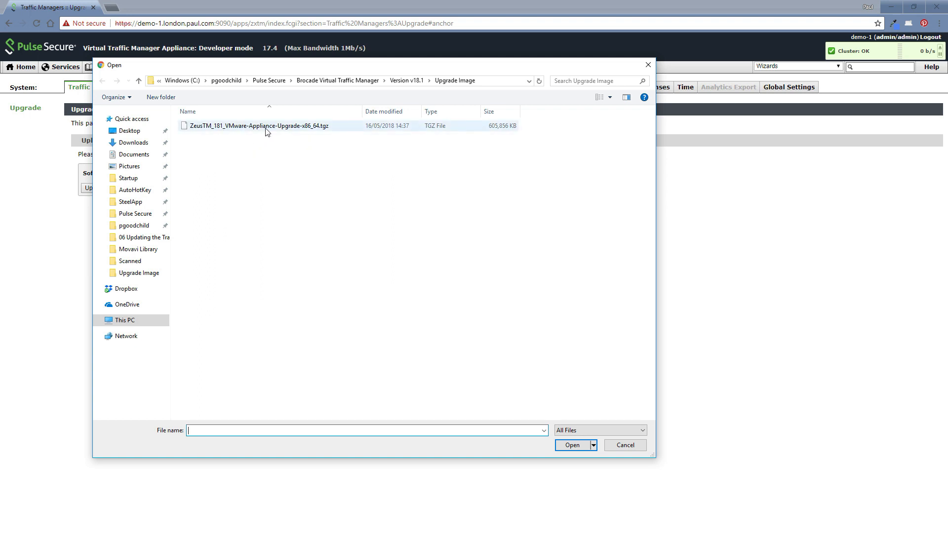
mouse_move(290, 127)
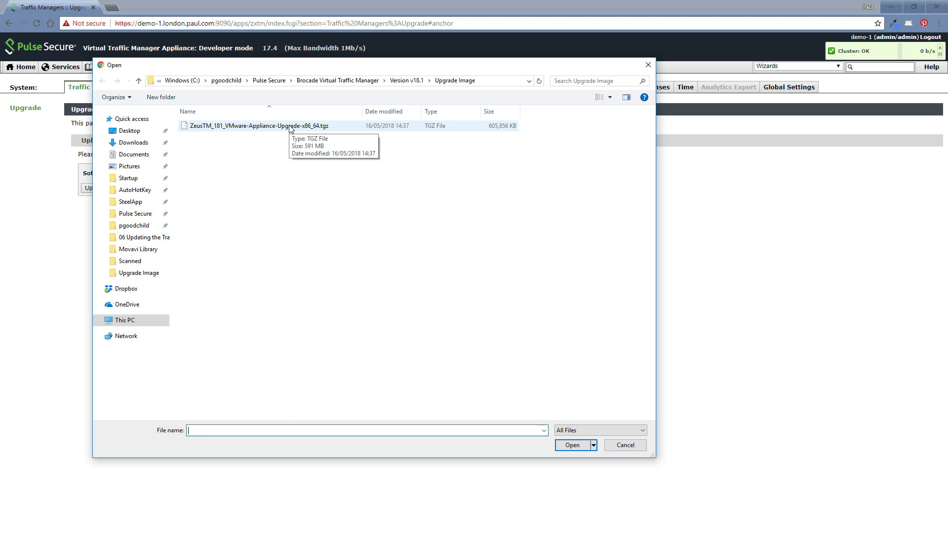
mouse_move(228, 128)
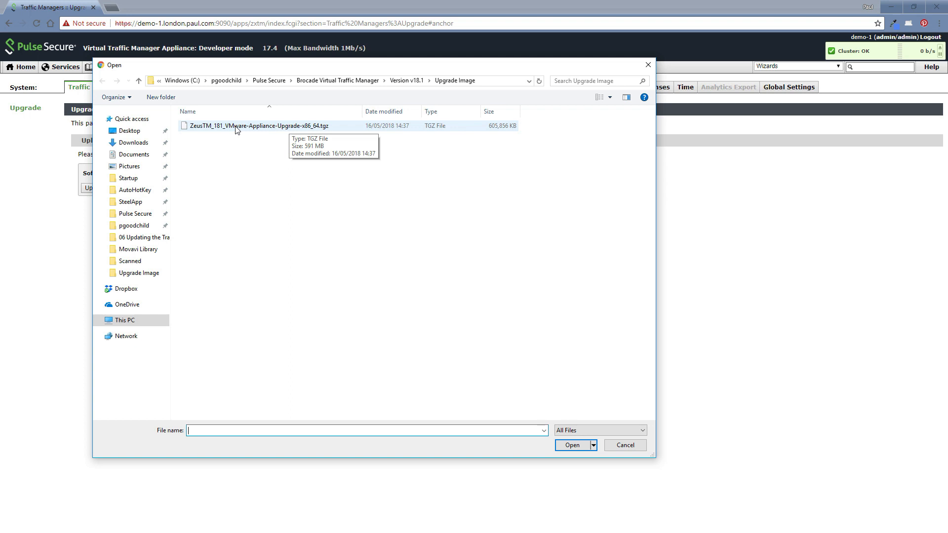
left_click(258, 125)
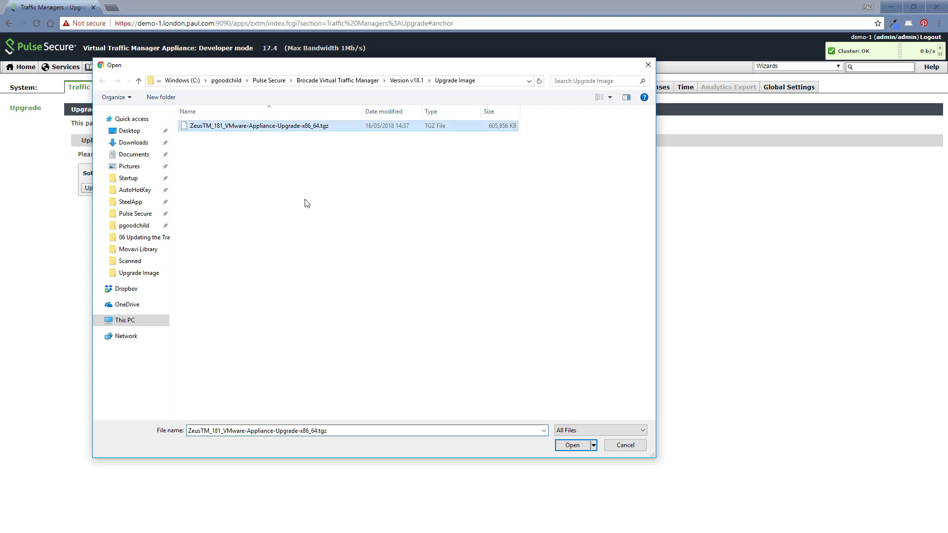
left_click(571, 445)
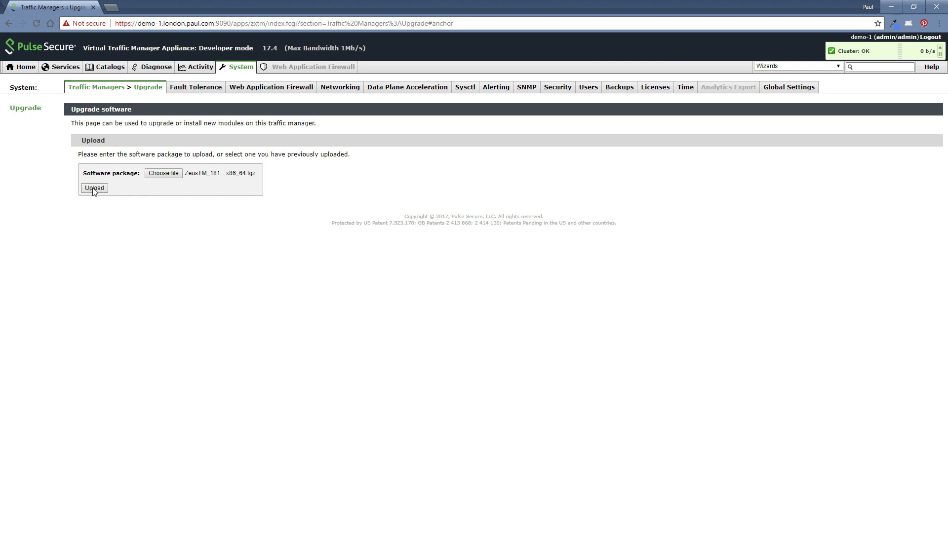
left_click(93, 188)
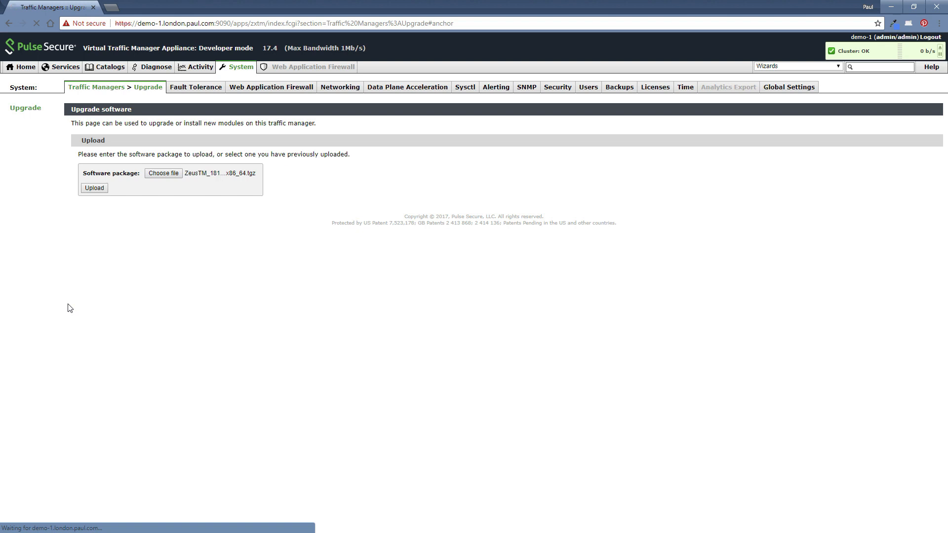
Verify the uploaded 18.1 package details and read the vTM and Web Application Firewall release notes.
left_click(94, 188)
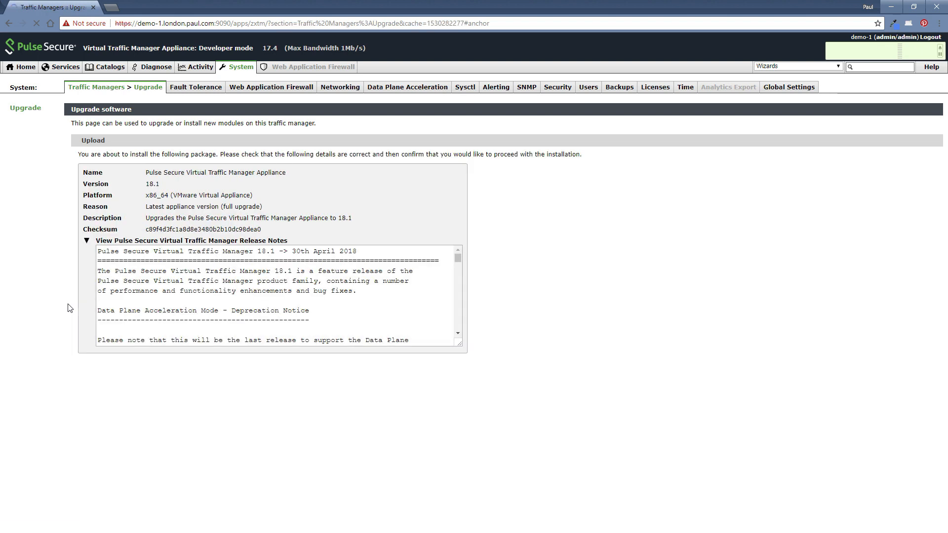
left_click(87, 240)
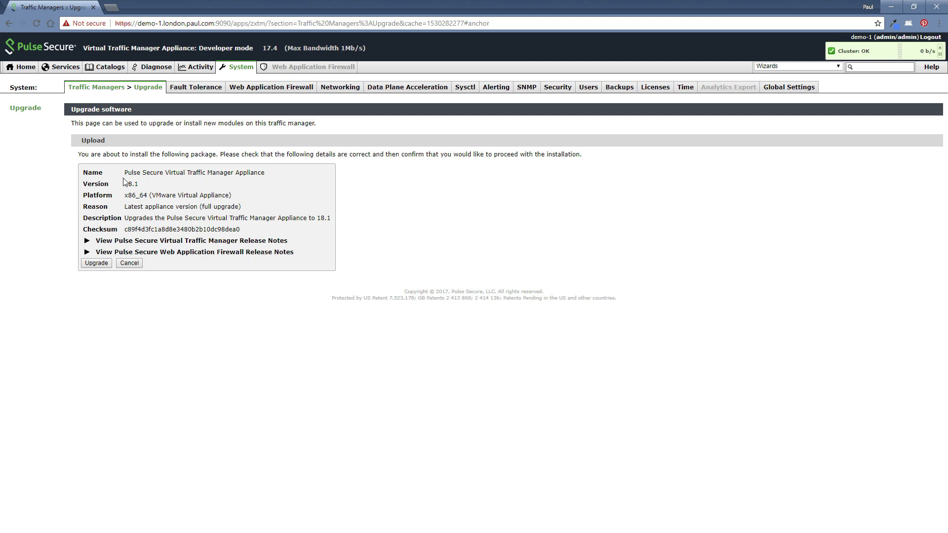
mouse_move(145, 189)
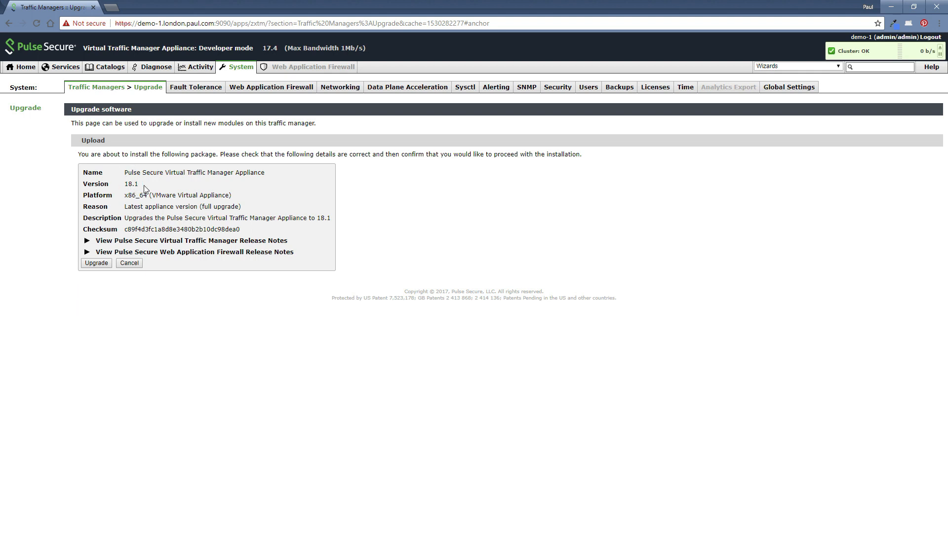
mouse_move(133, 227)
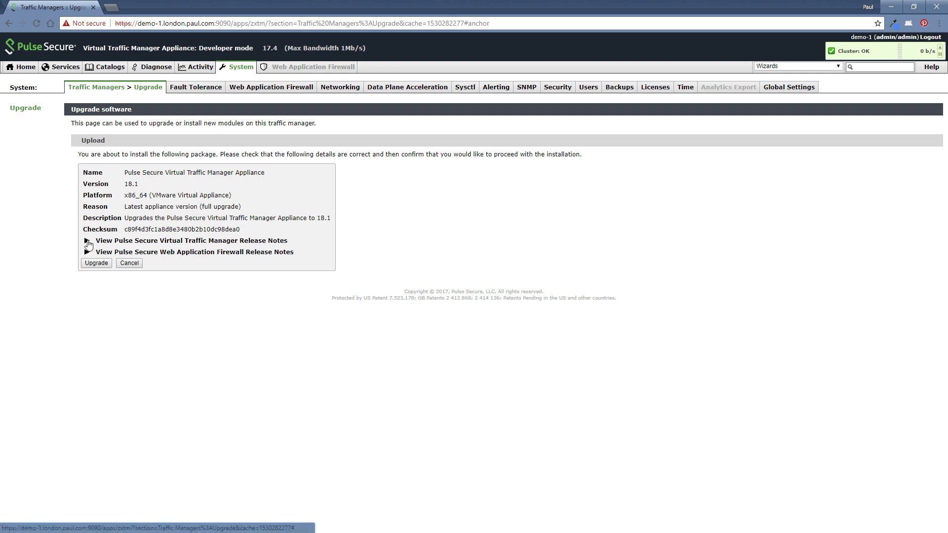
left_click(86, 240)
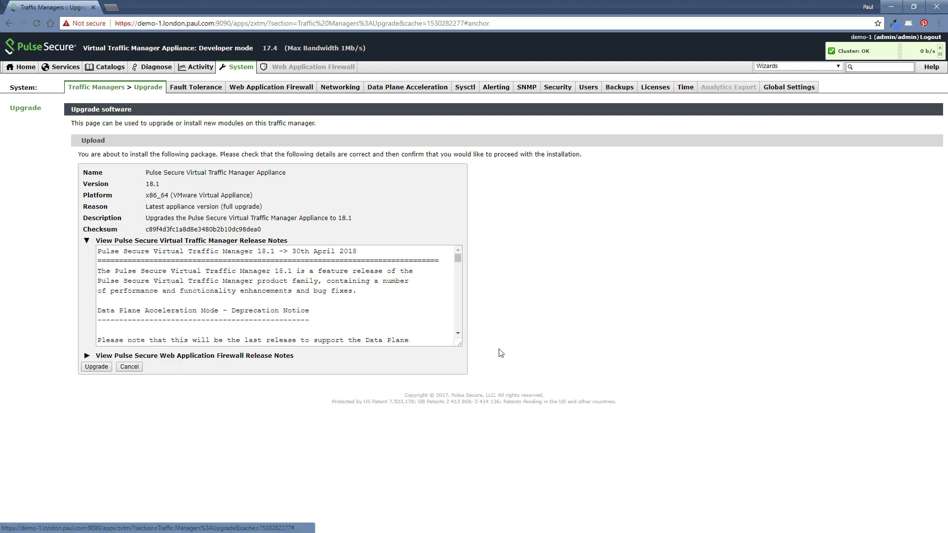
mouse_move(462, 349)
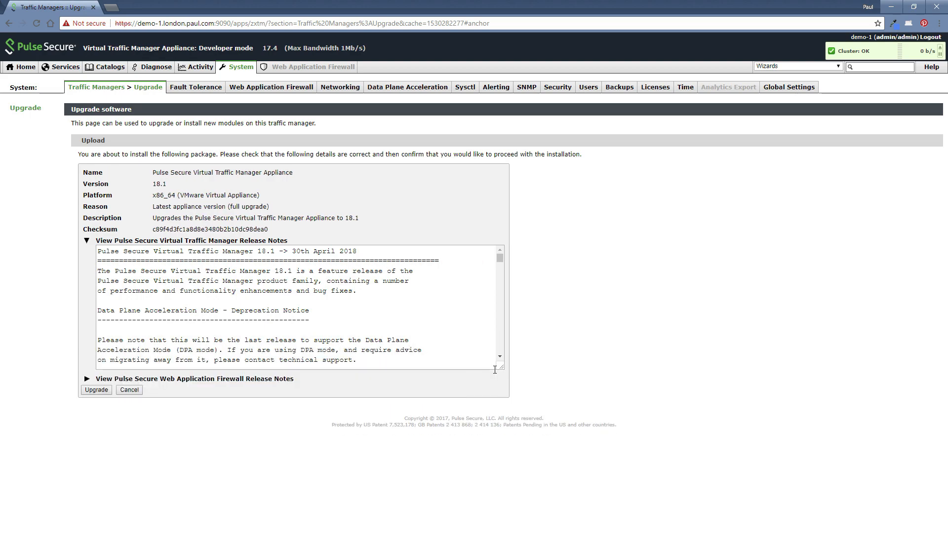
scroll("down", 3)
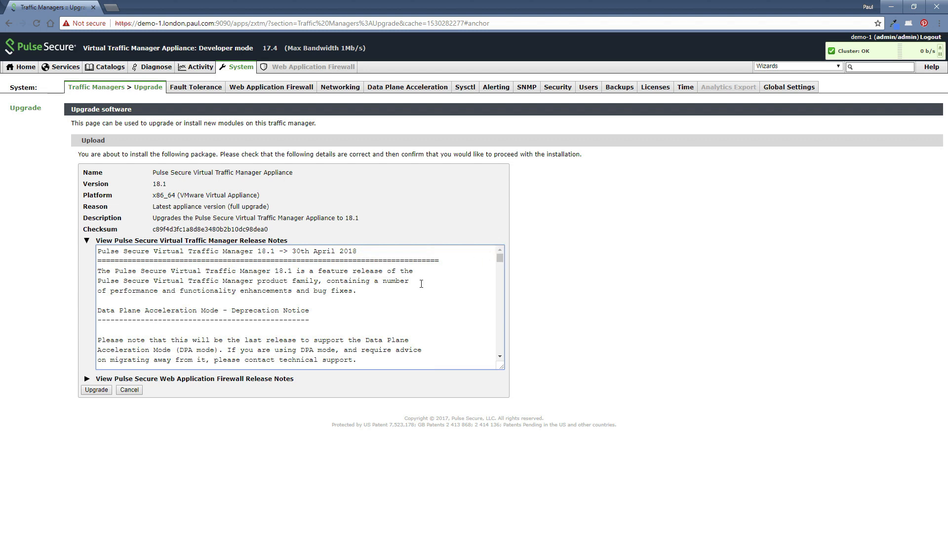
left_click(87, 239)
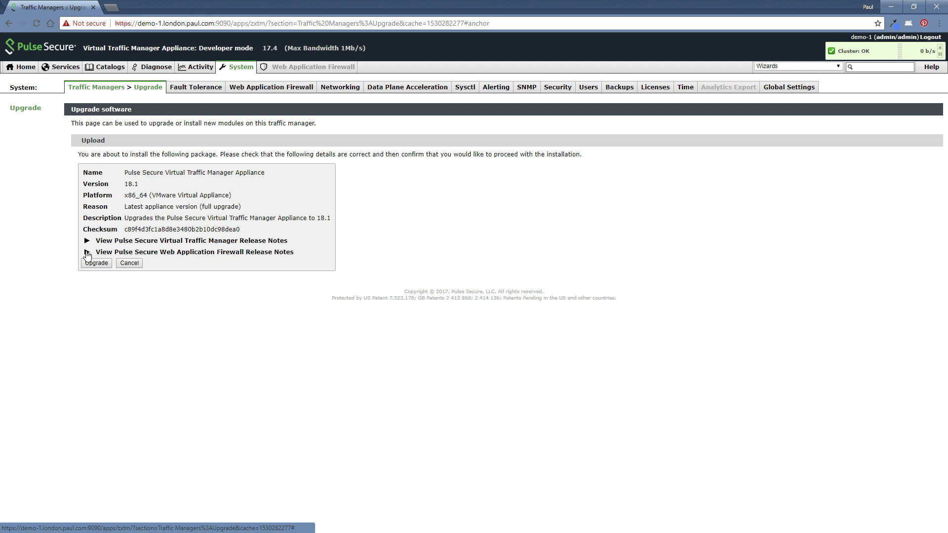
left_click(86, 252)
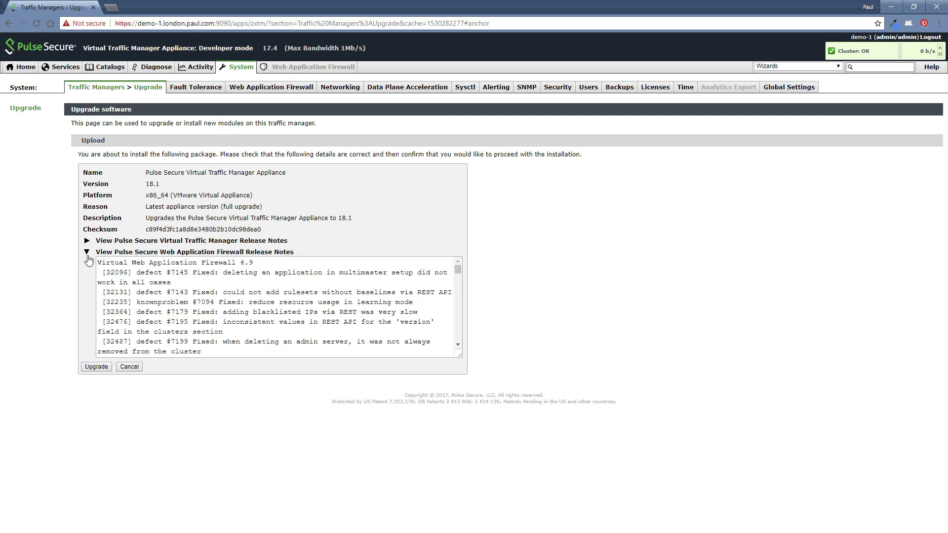
left_click(87, 252)
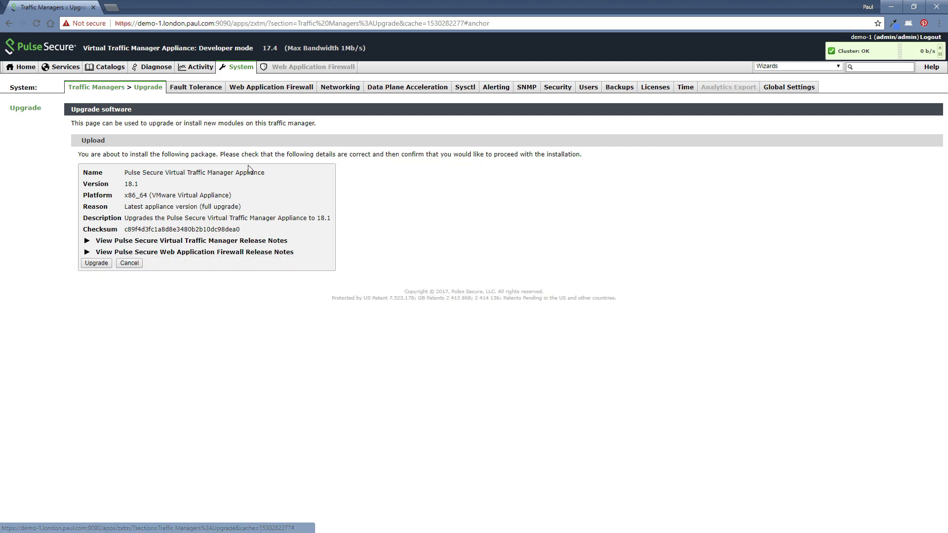
mouse_move(207, 276)
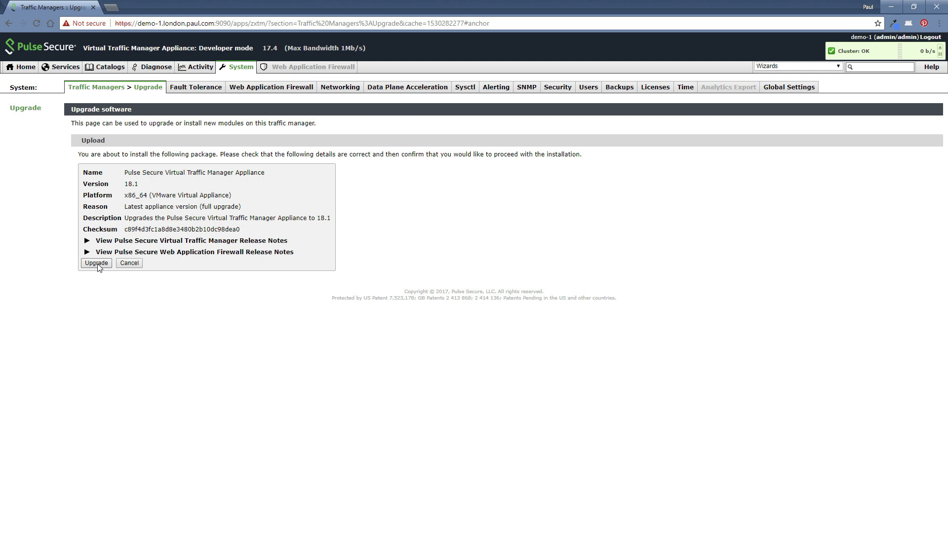
Confirm the upgrade so the 18.1 installation begins on demo-1.
left_click(95, 262)
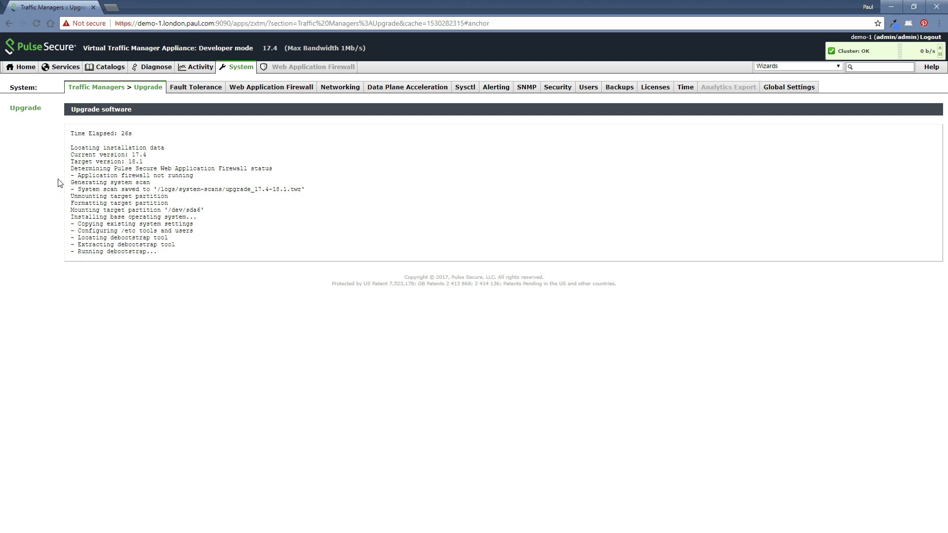
mouse_move(46, 290)
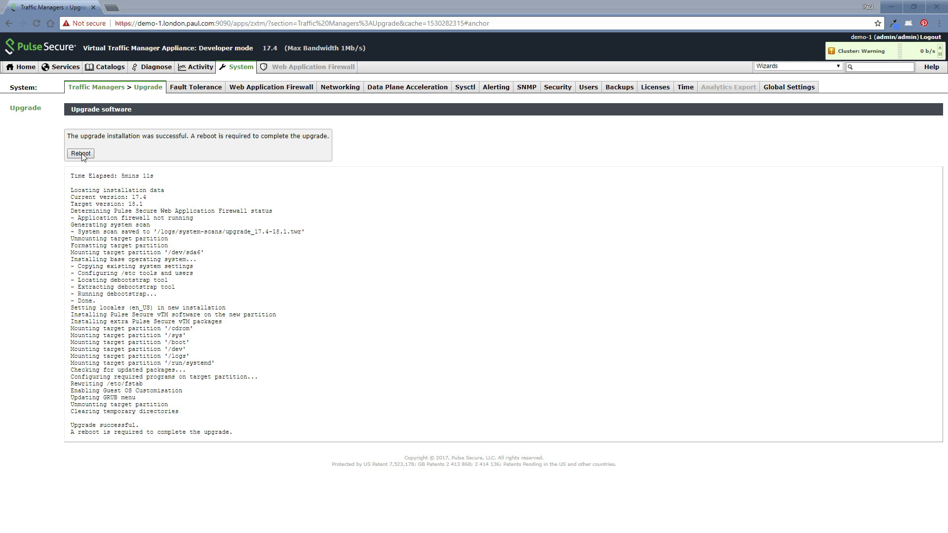
Reboot the appliance after the successful 18.1 install and wait for demo-1:9090 to respond.
left_click(80, 153)
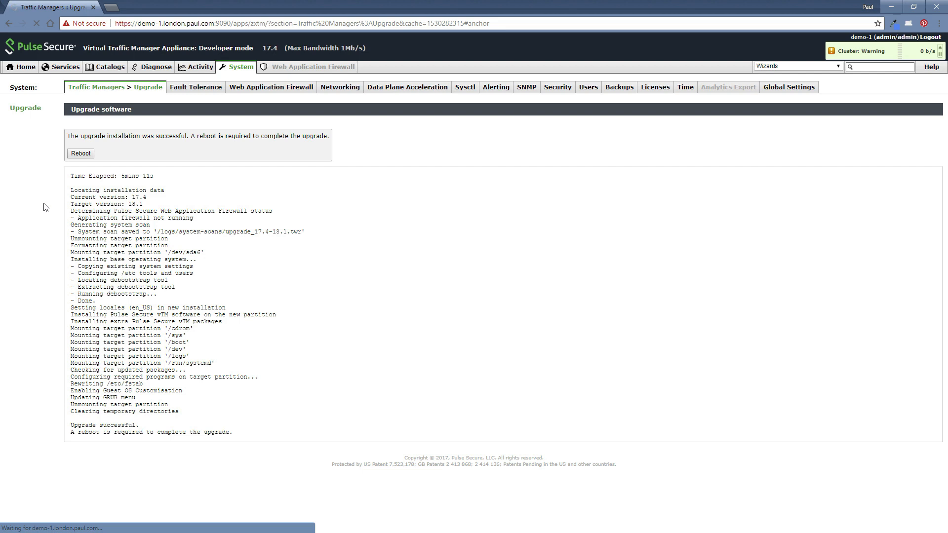
left_click(80, 153)
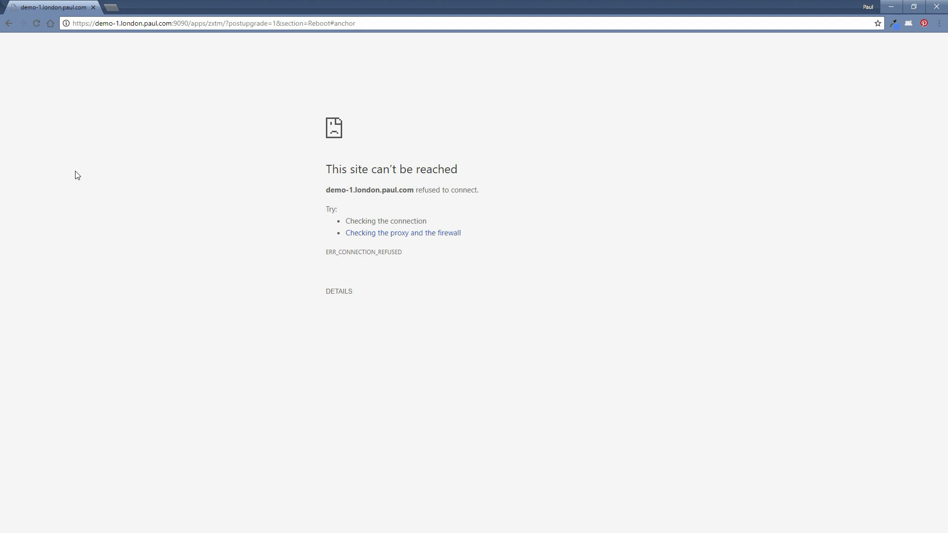
mouse_move(81, 174)
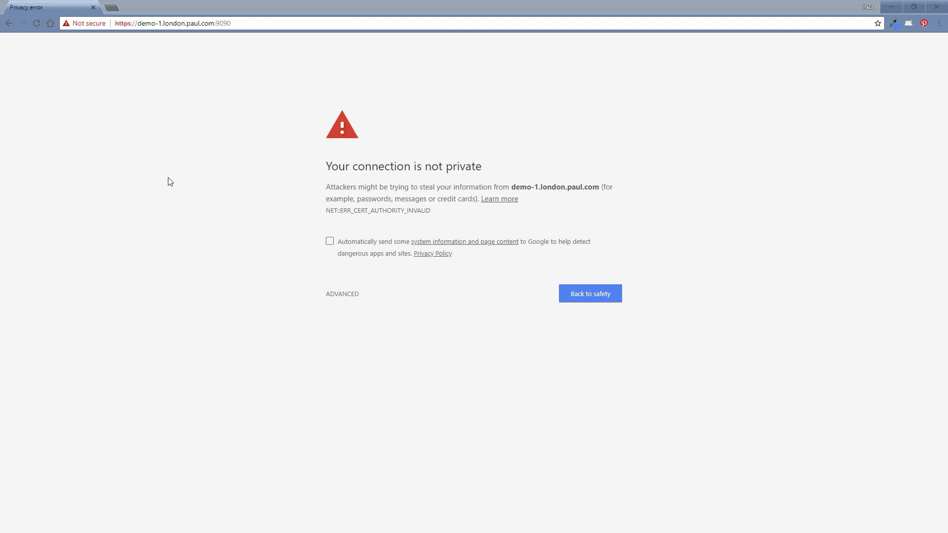
mouse_move(324, 302)
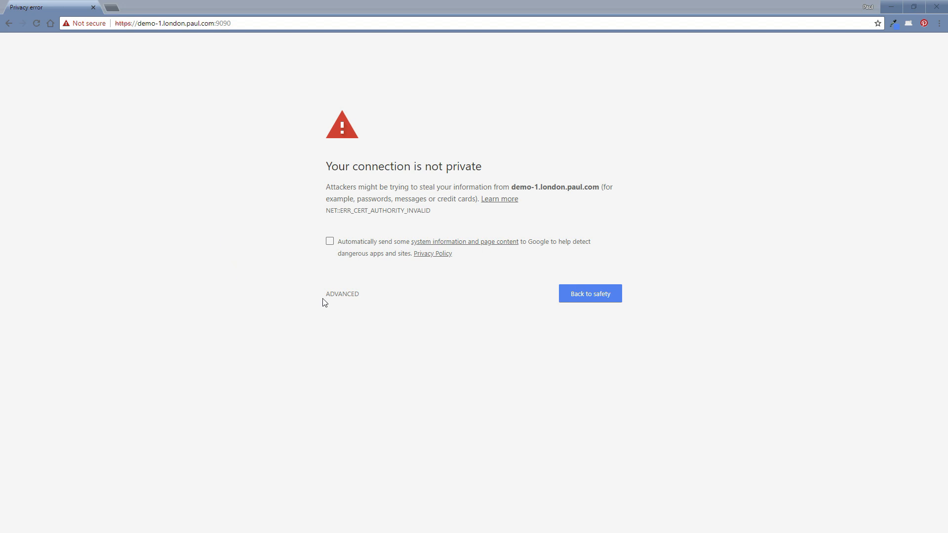
Proceed past Chrome's certificate warning to demo-1.london.paul.com and reach the 18.1 login page.
left_click(342, 295)
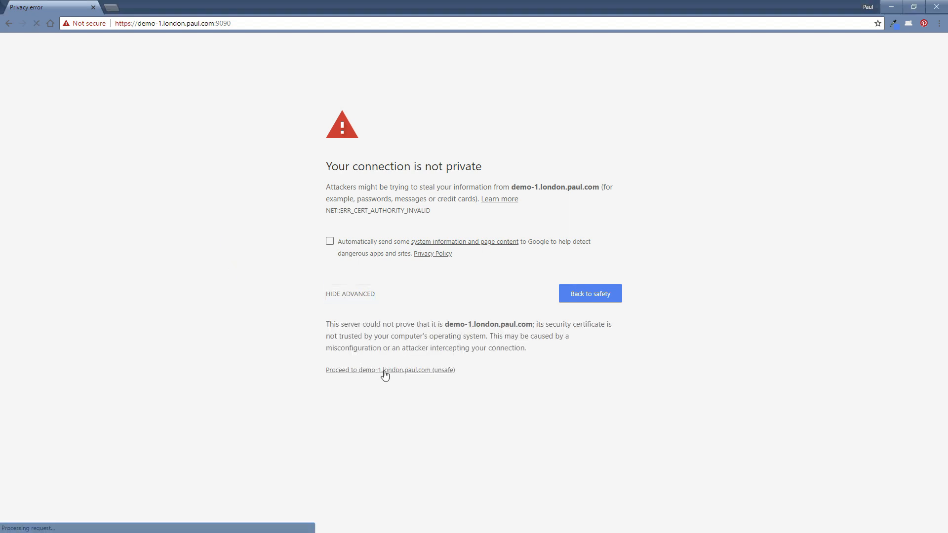
left_click(389, 370)
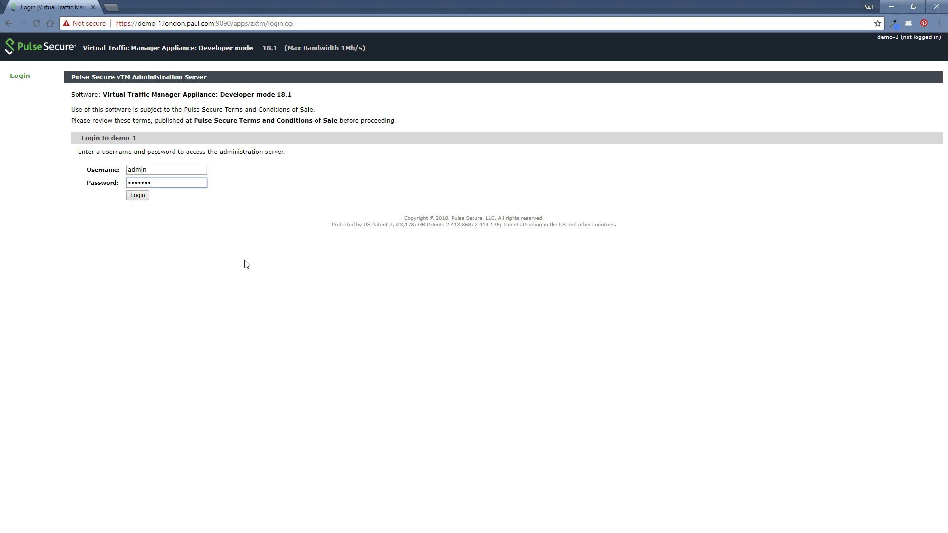
Log in, view the Traffic Managers system page showing demo-1 on 18.1, and return Home.
left_click(136, 196)
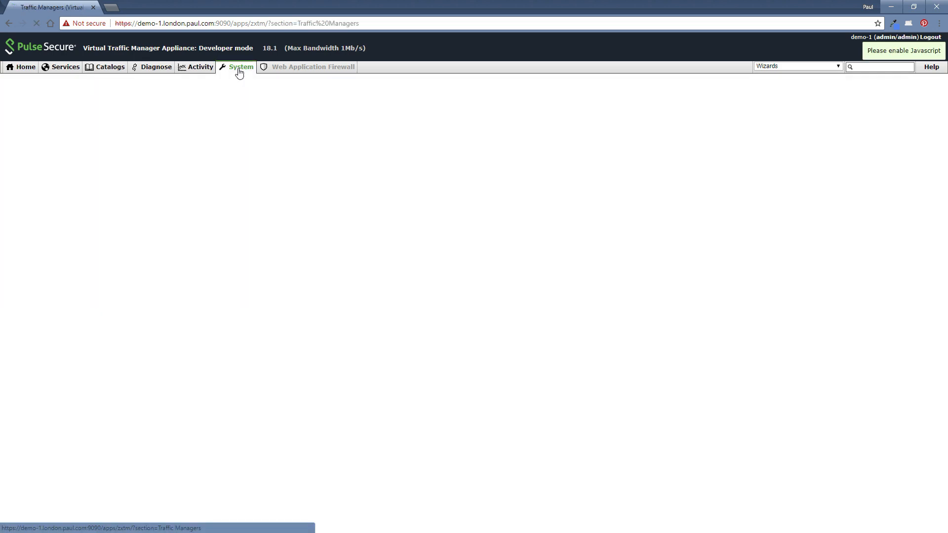
left_click(240, 67)
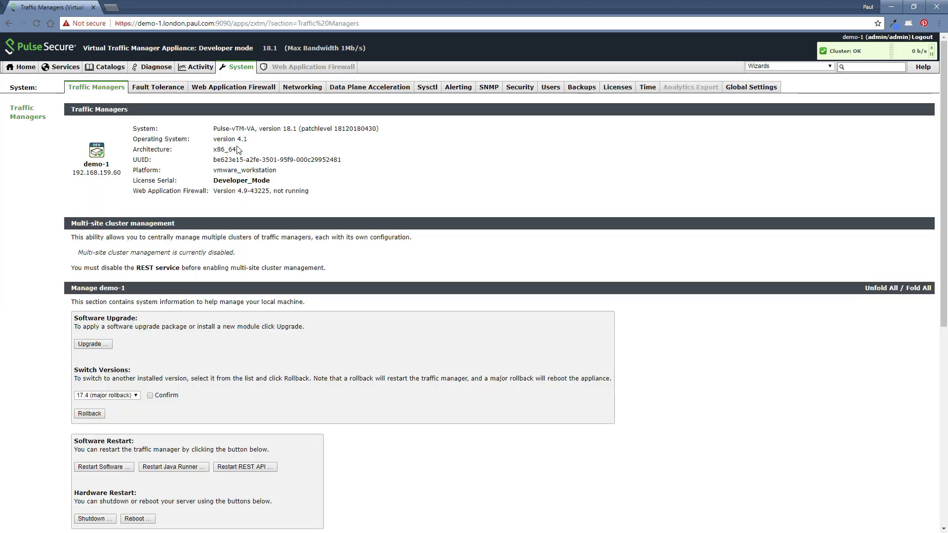
mouse_move(314, 140)
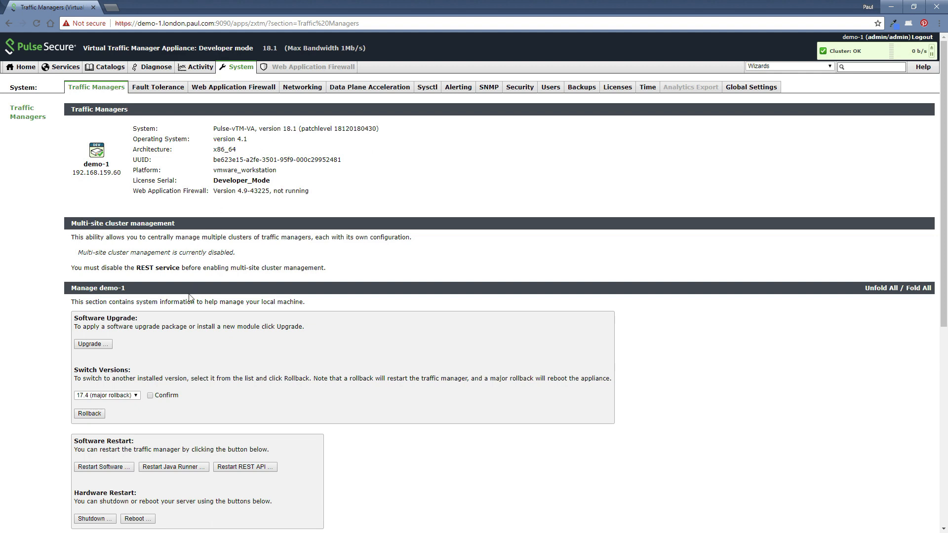
mouse_move(207, 345)
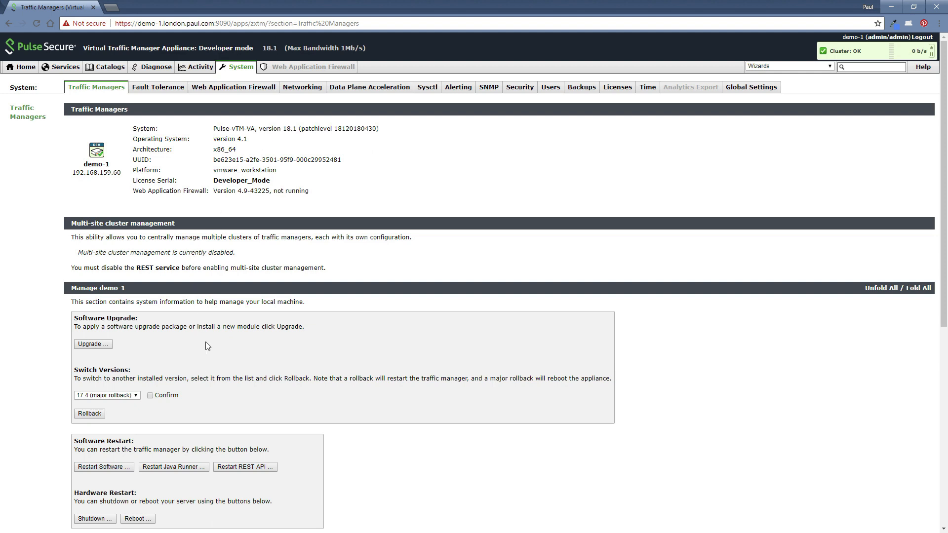
mouse_move(279, 151)
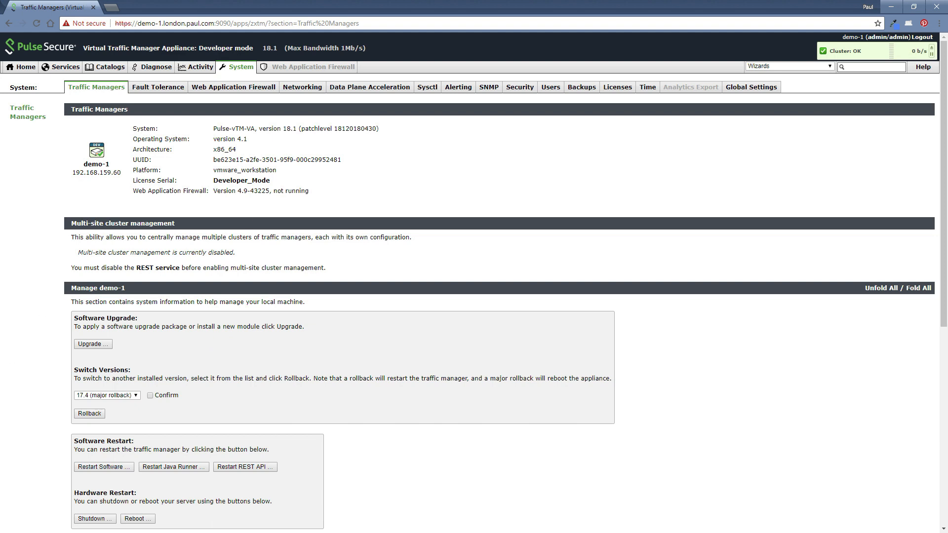
left_click(23, 67)
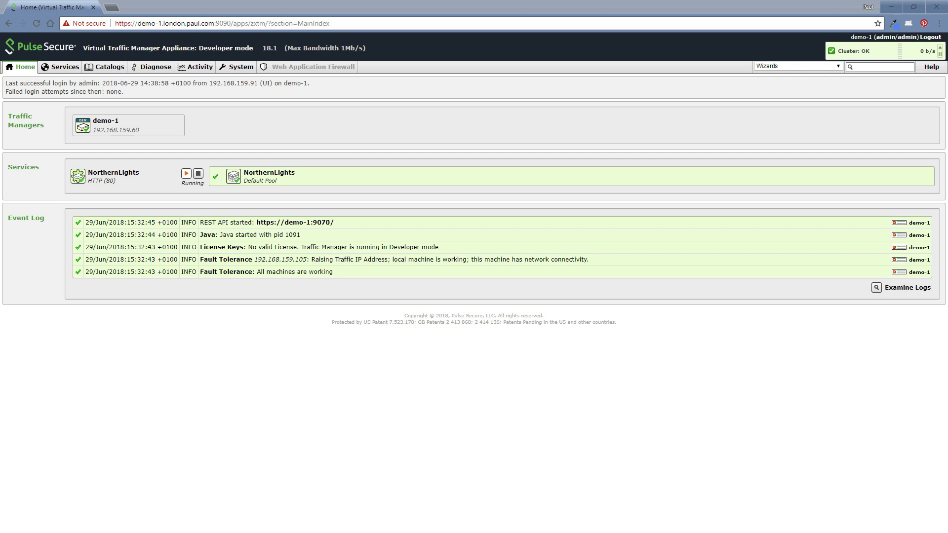
mouse_move(271, 67)
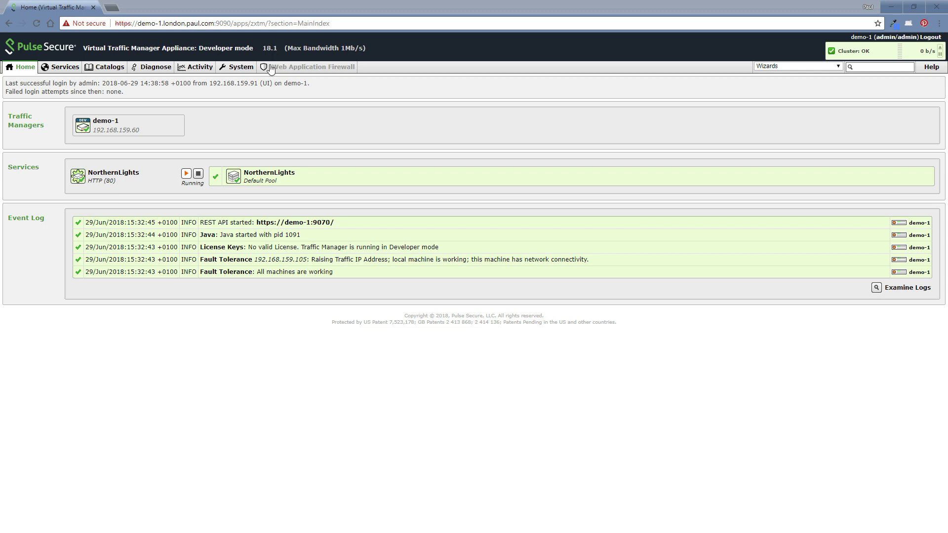
mouse_move(272, 57)
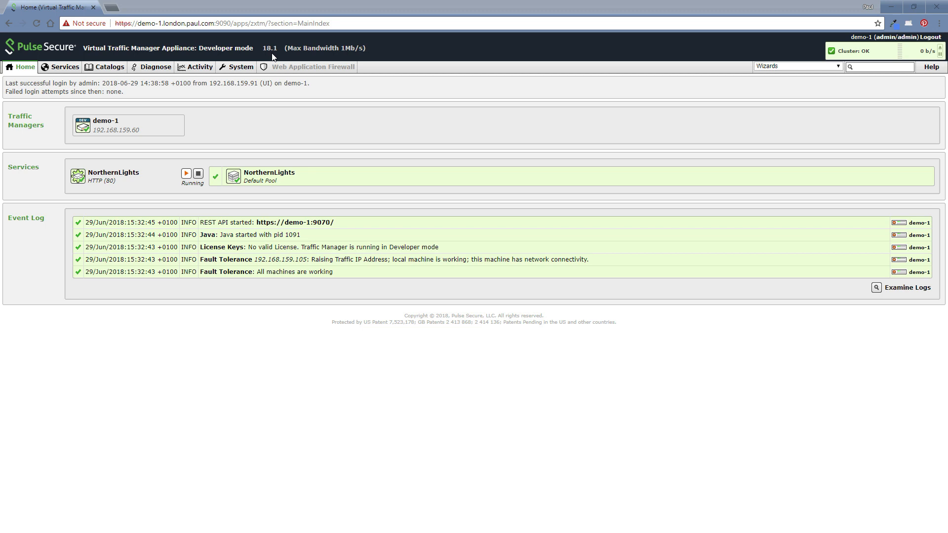
mouse_move(241, 66)
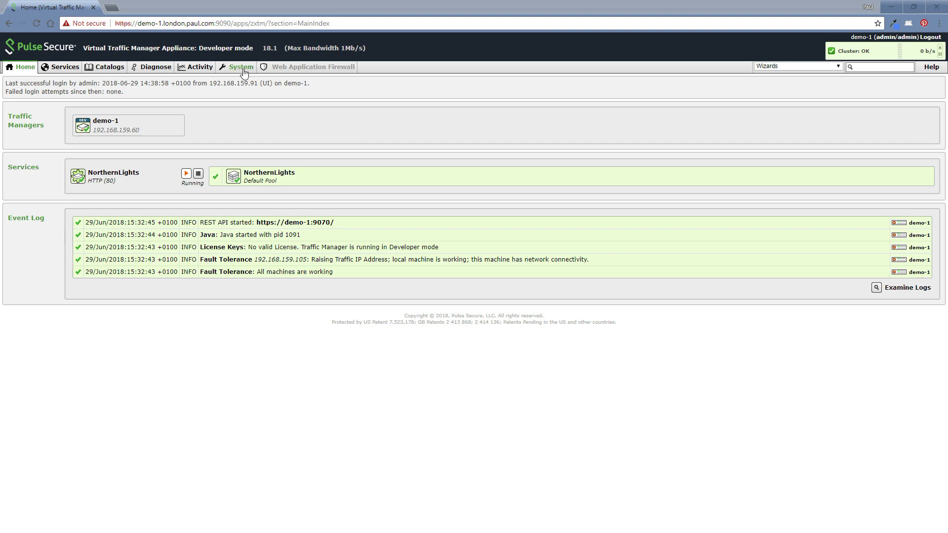
Under Switch Versions, confirm the major rollback to 17.4 and start the Rollback.
left_click(240, 66)
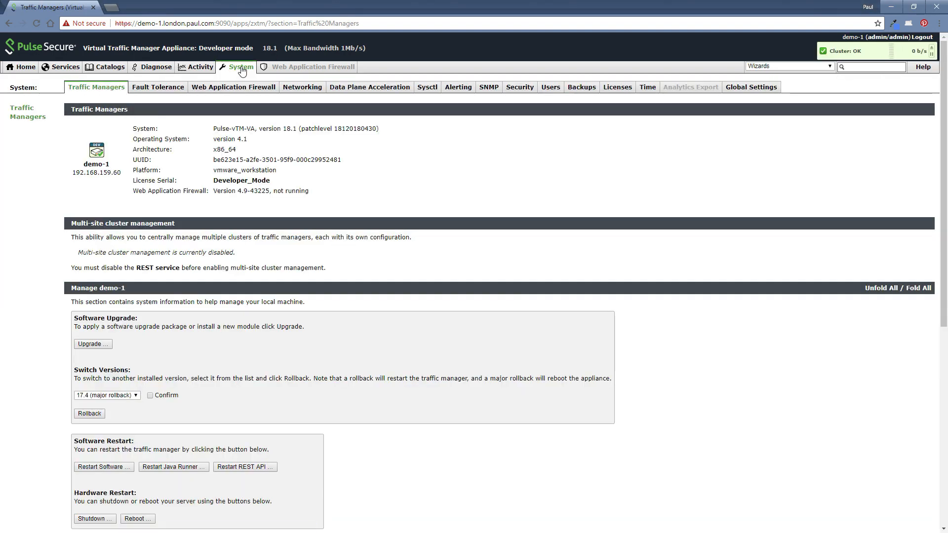
scroll("down", 3)
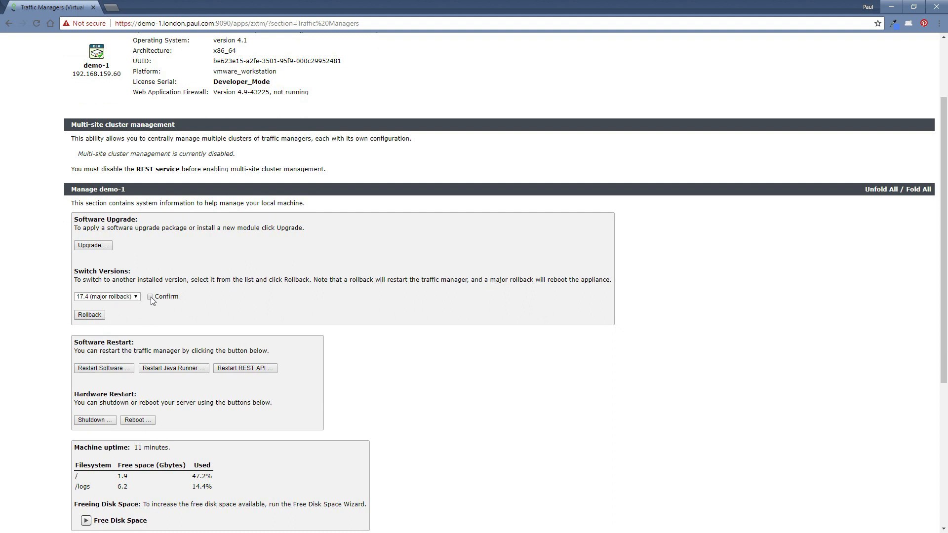
left_click(150, 296)
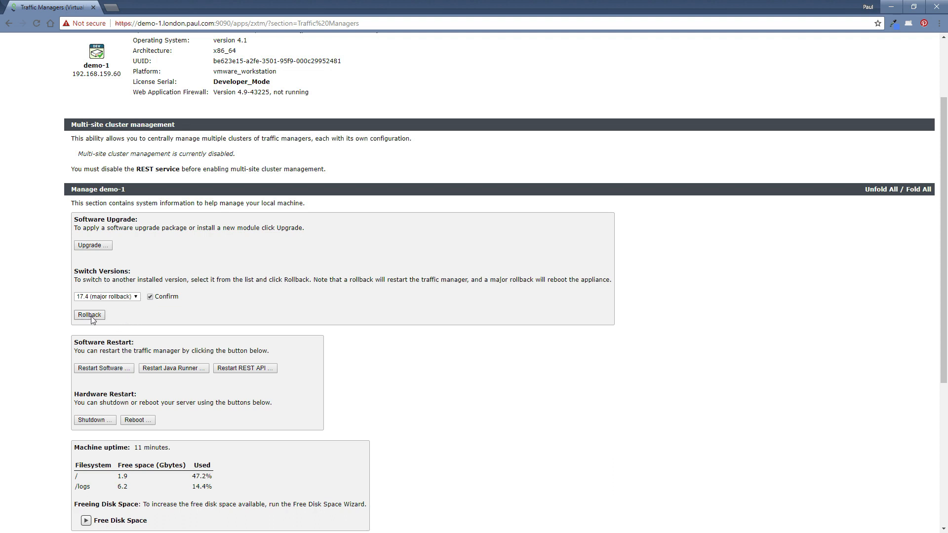
left_click(89, 314)
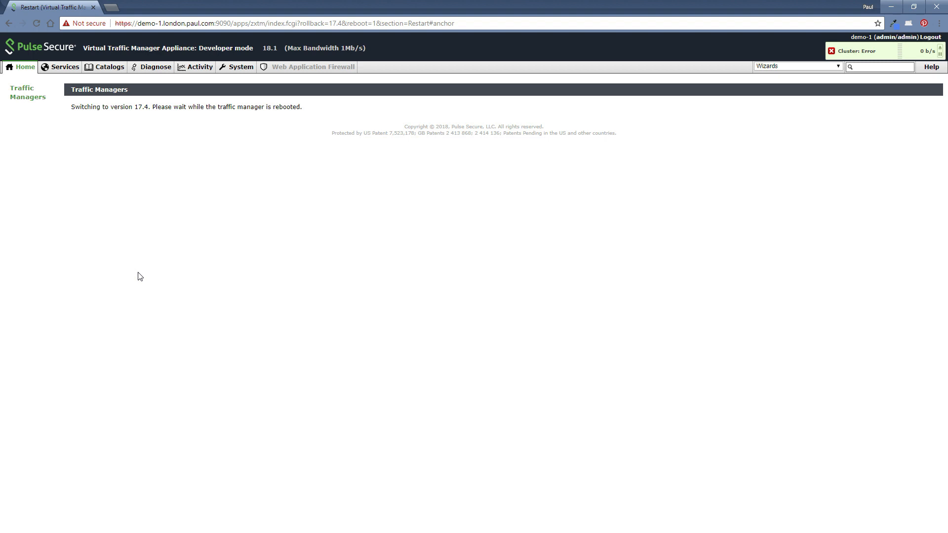
mouse_move(120, 267)
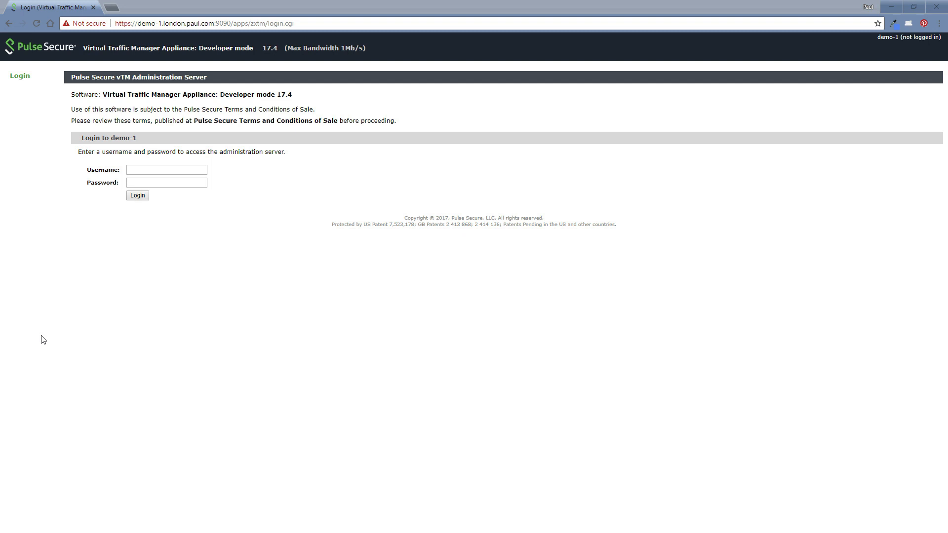
mouse_move(289, 102)
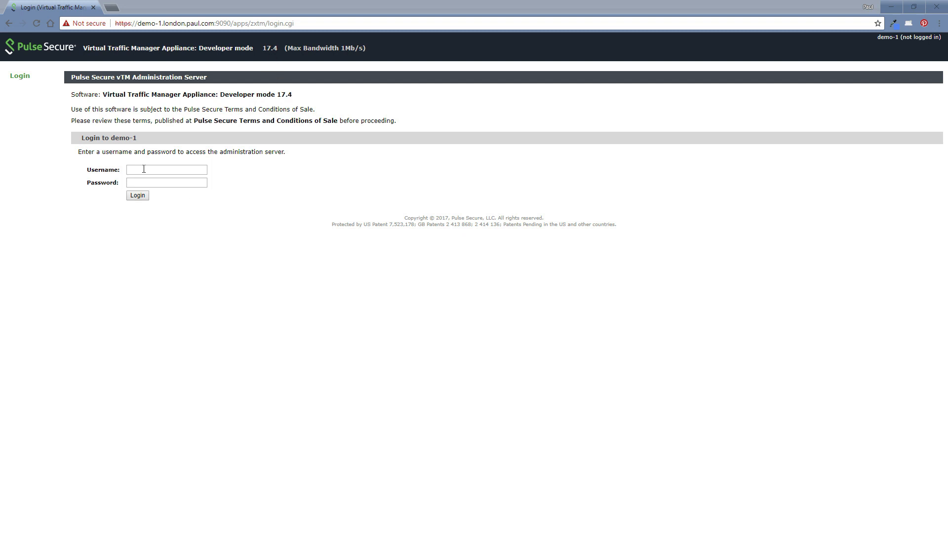
Log in as admin to the reverted console and reach the home dashboard on 17.4.
type("admin")
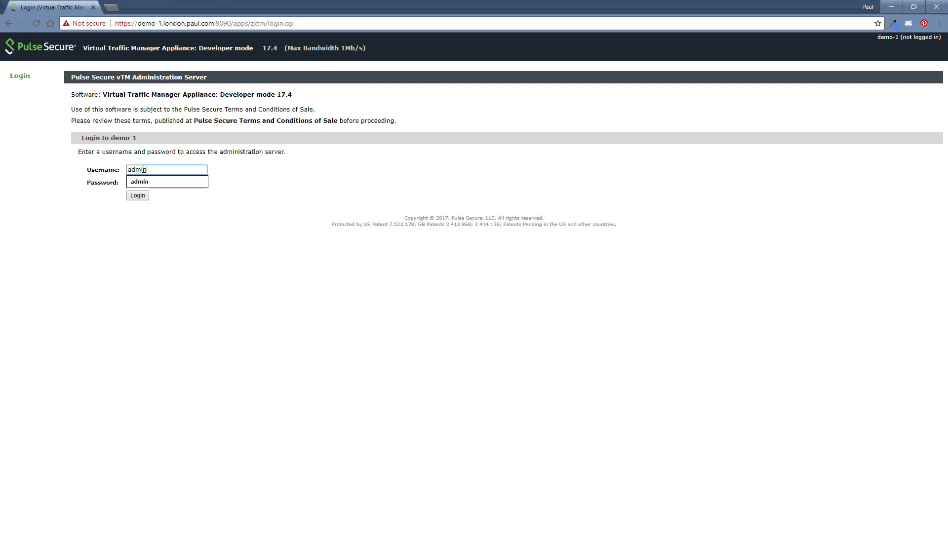
type("password")
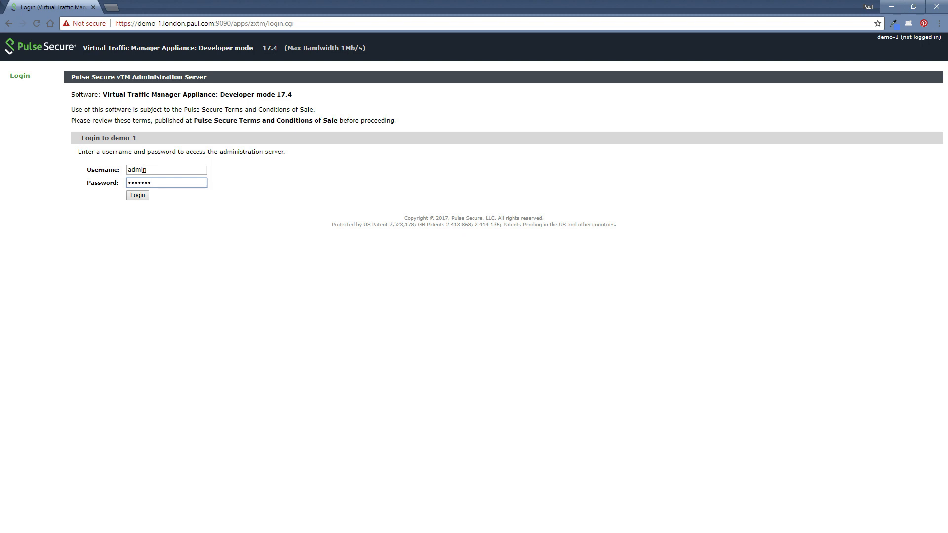
left_click(136, 196)
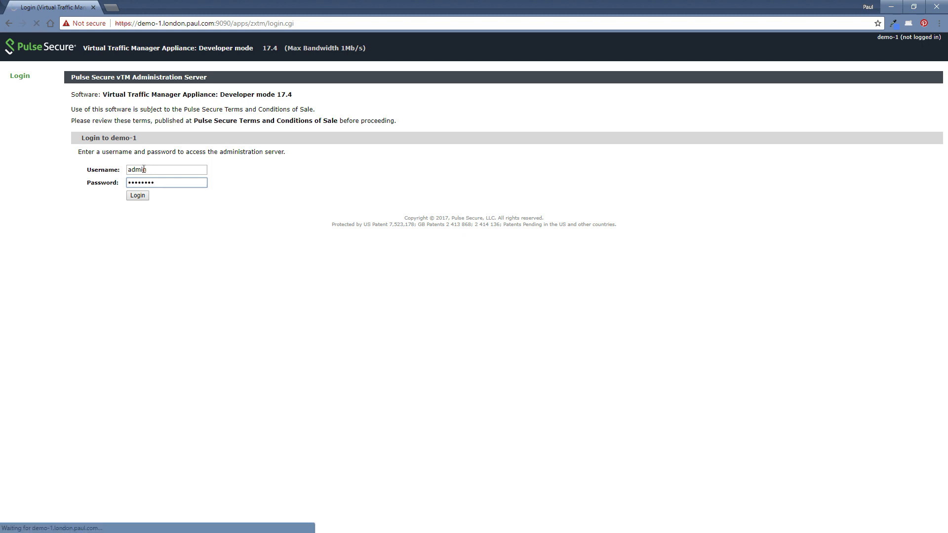
left_click(136, 195)
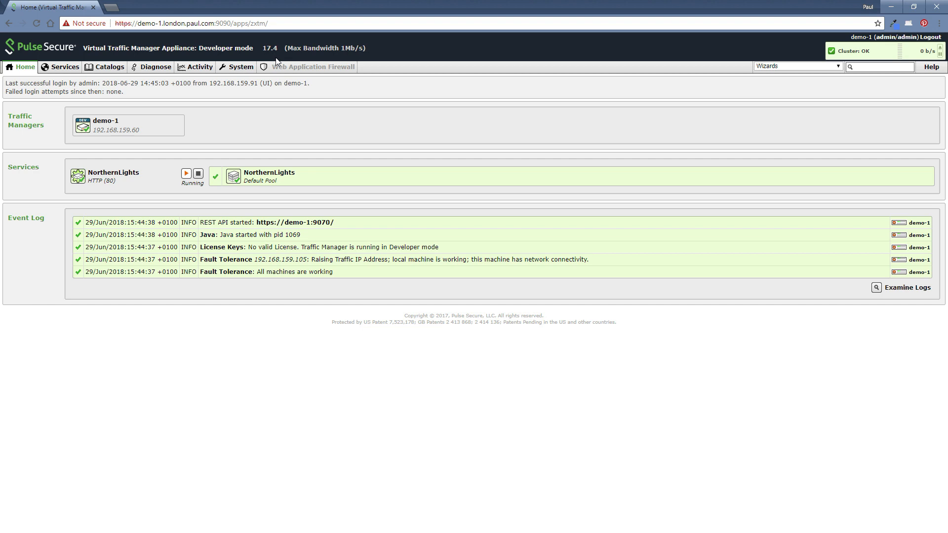
mouse_move(302, 166)
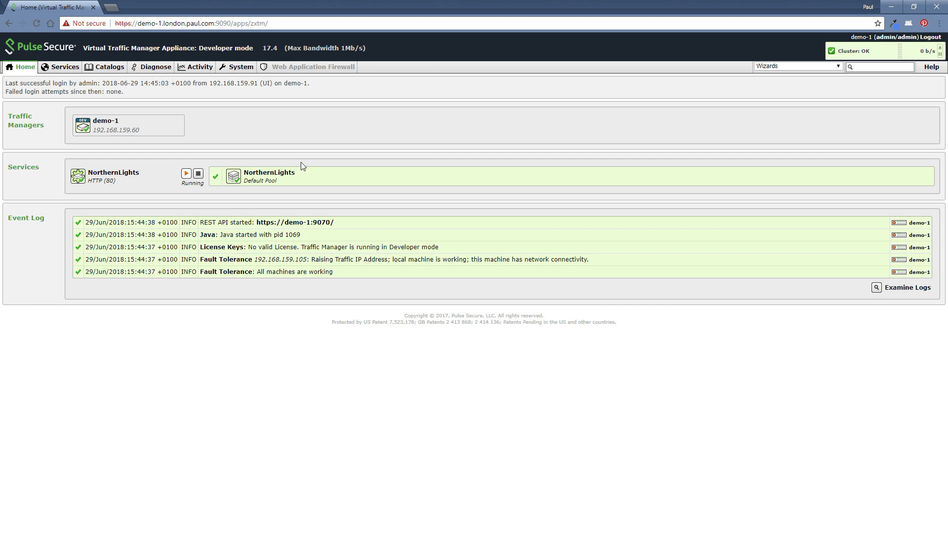